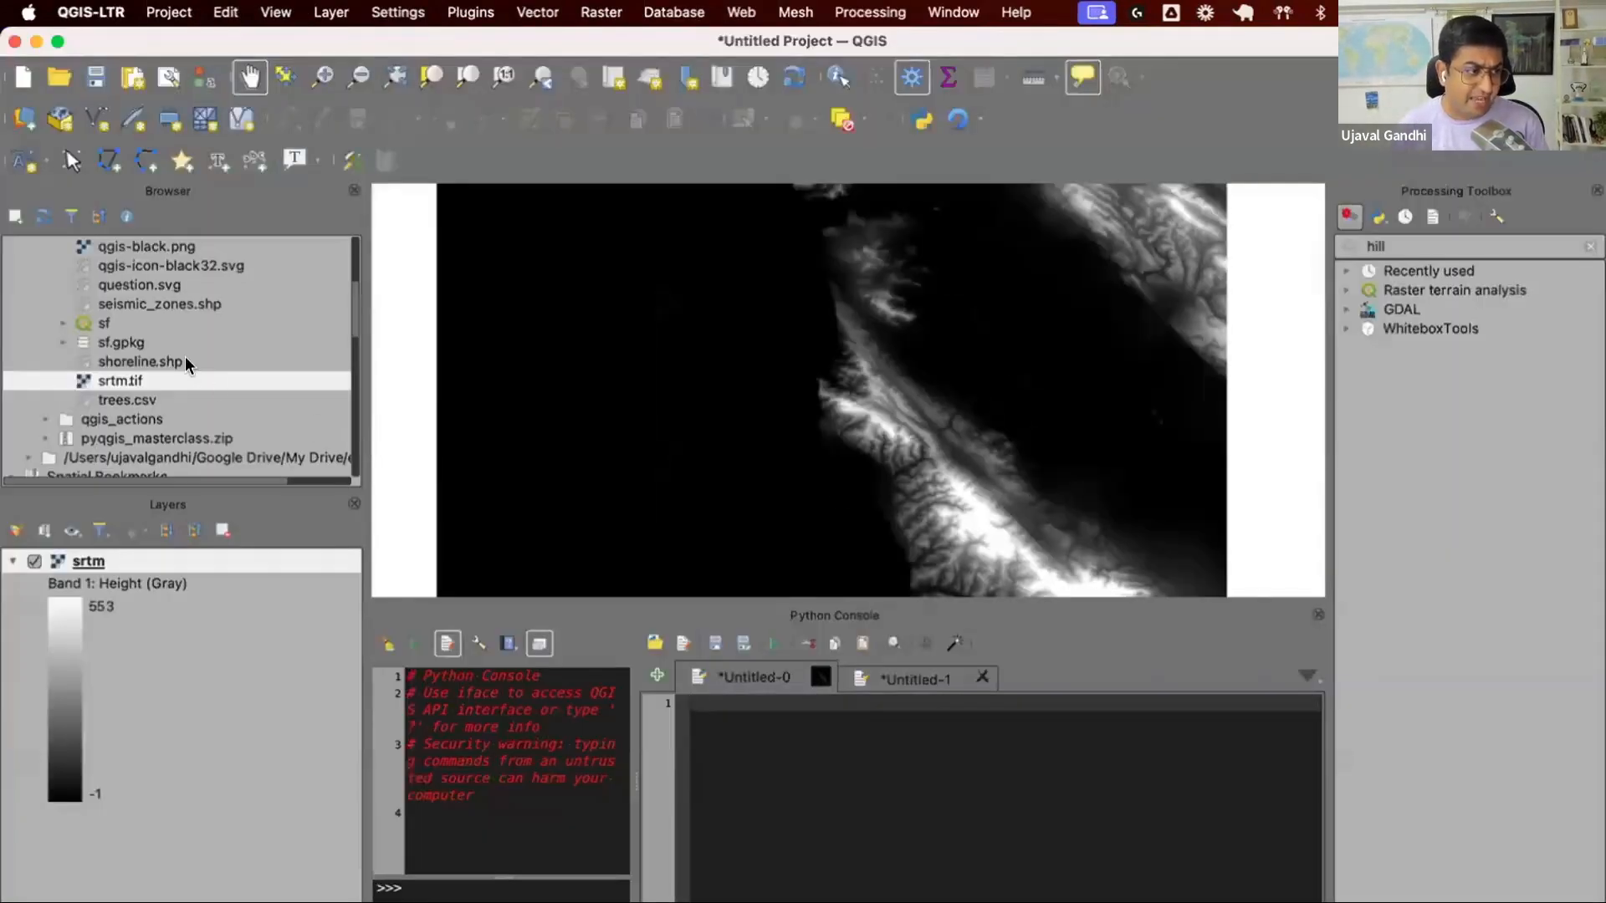
- Add shoreline.shp as a red polygon layer above the srtm raster
double_click(140, 361)
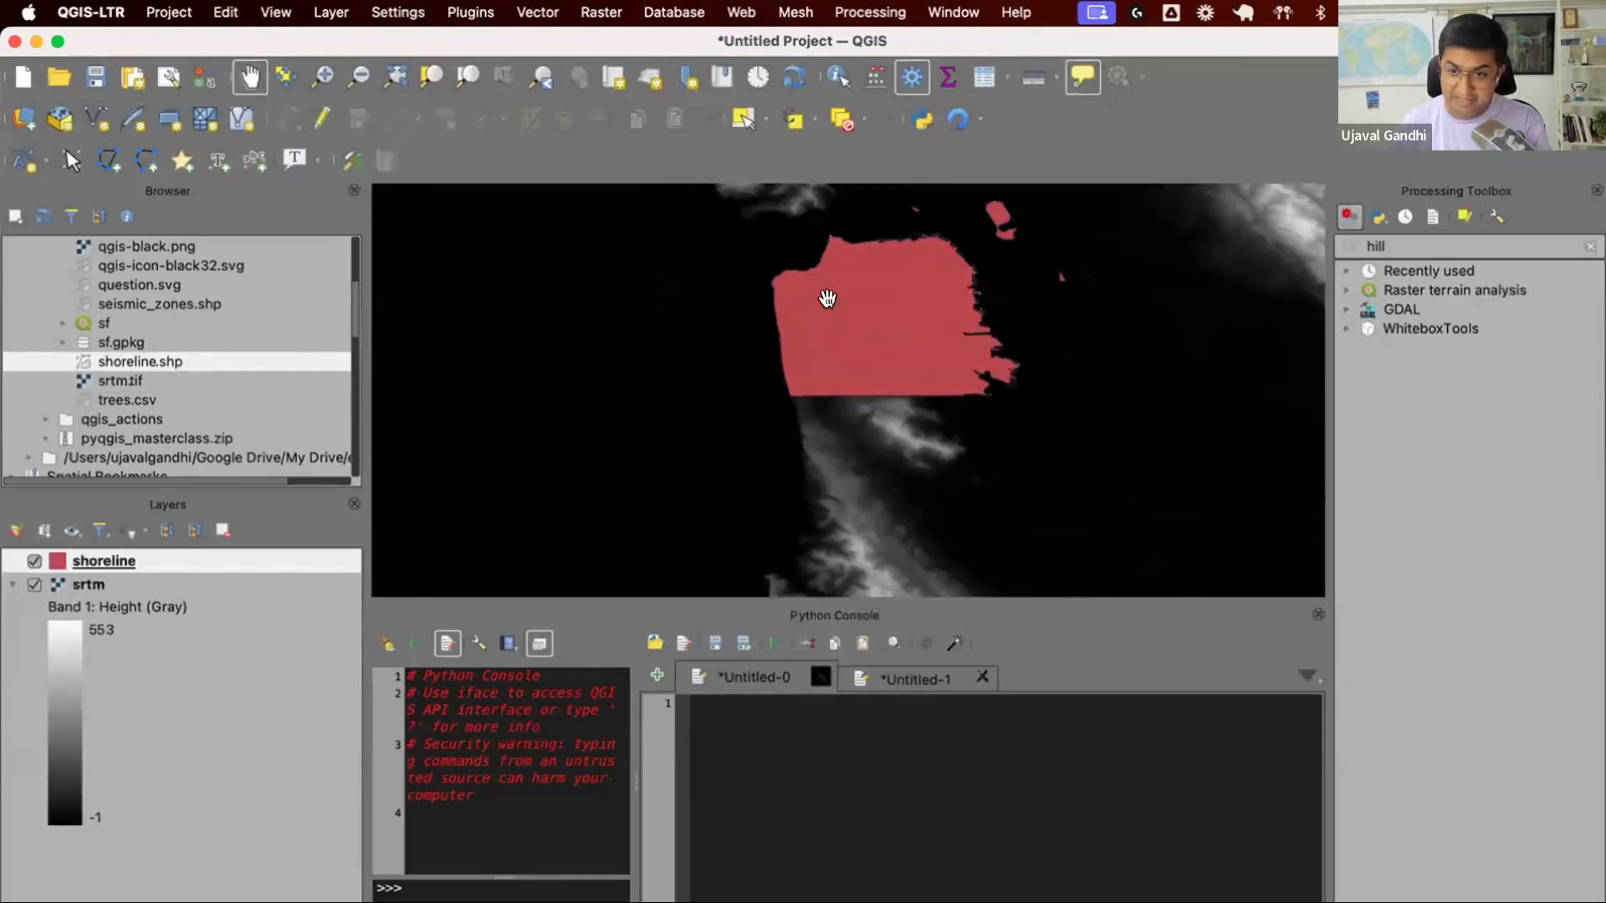
mouse_move(830, 318)
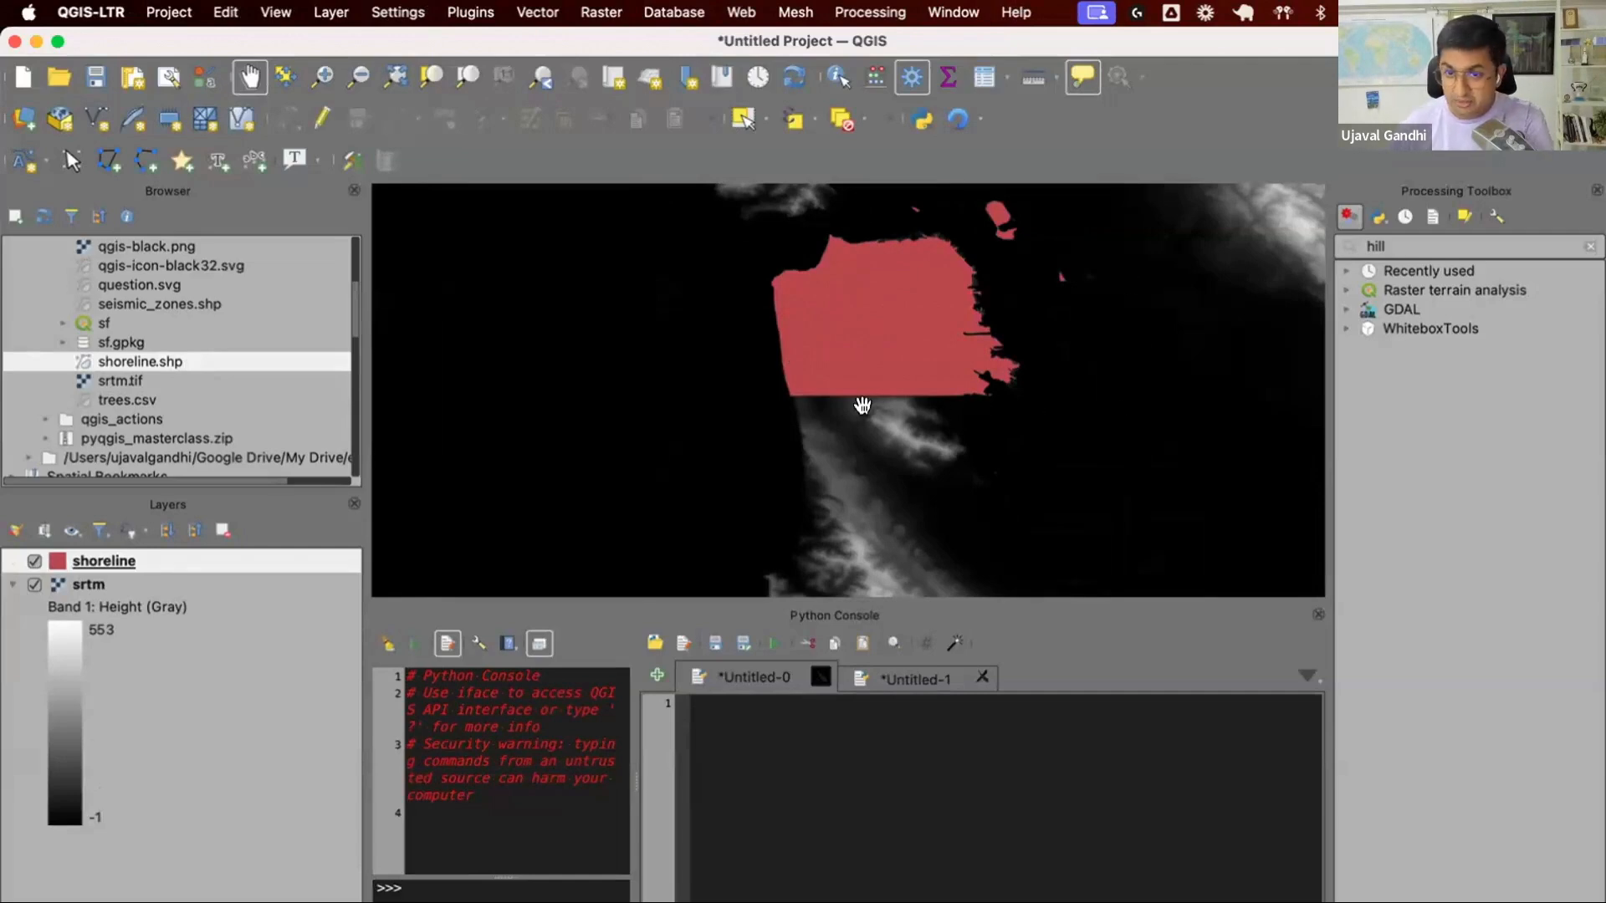
mouse_move(15, 594)
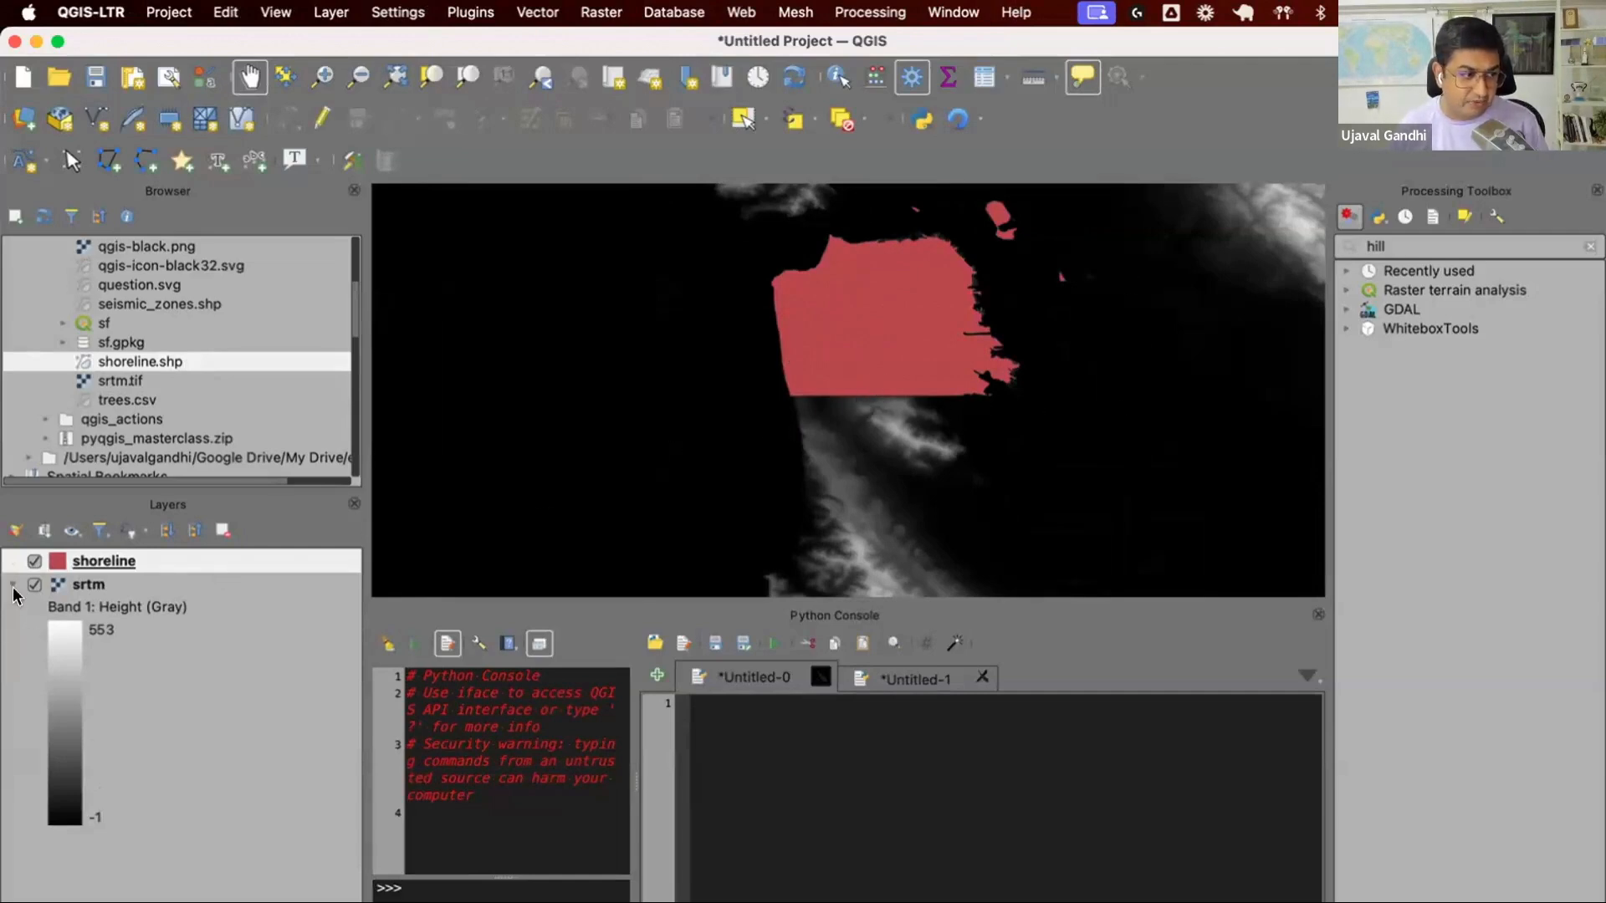
left_click(34, 560)
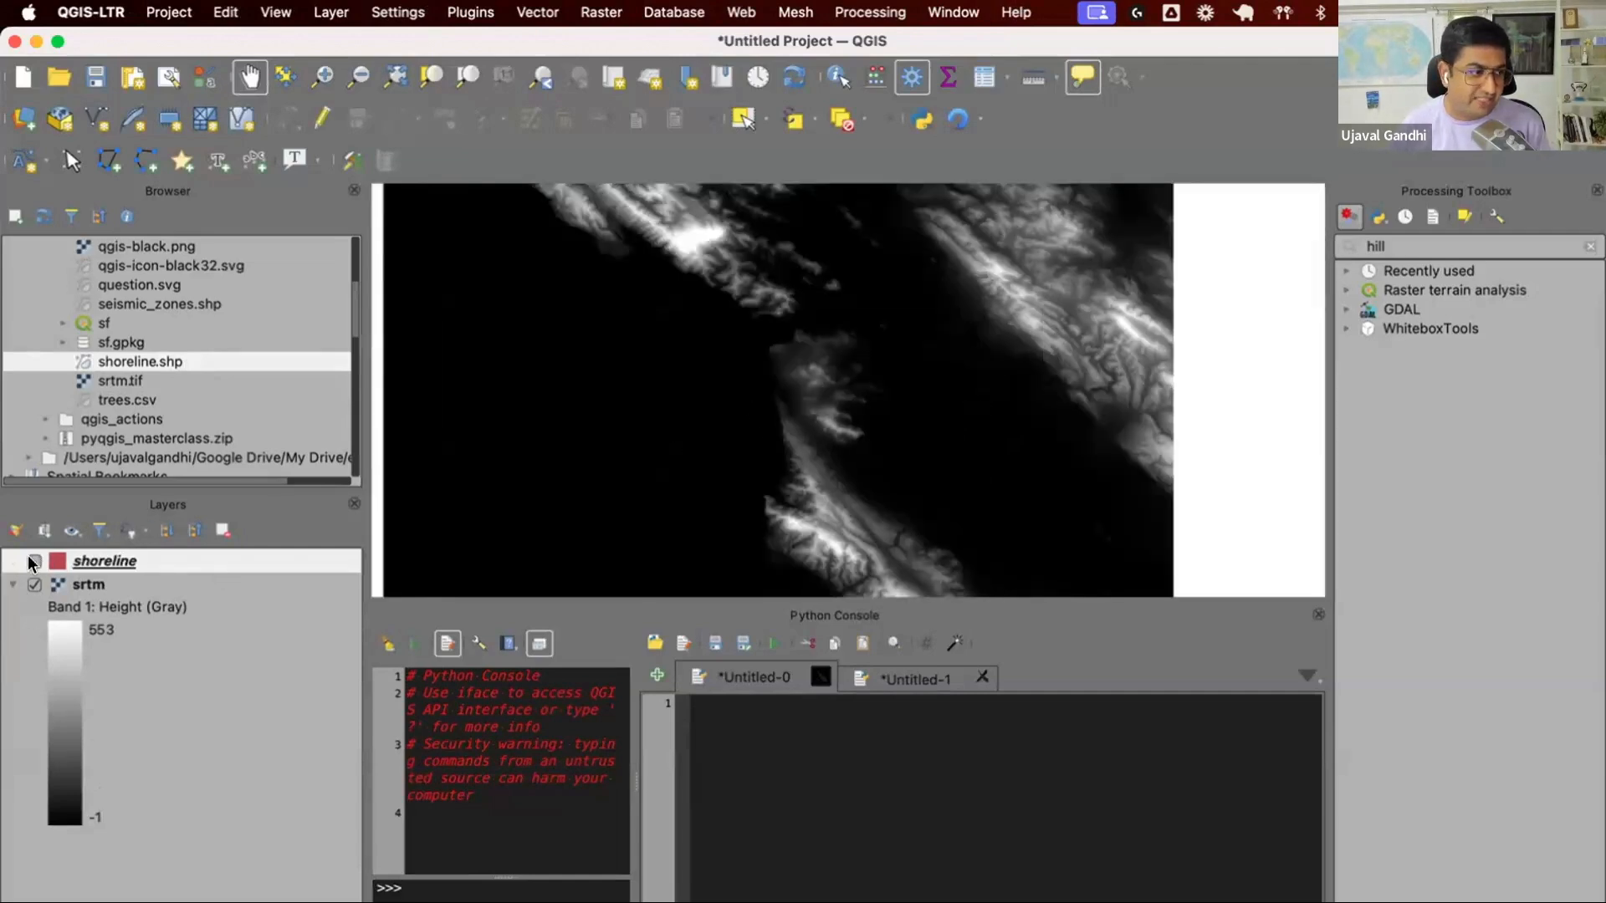
left_click(33, 560)
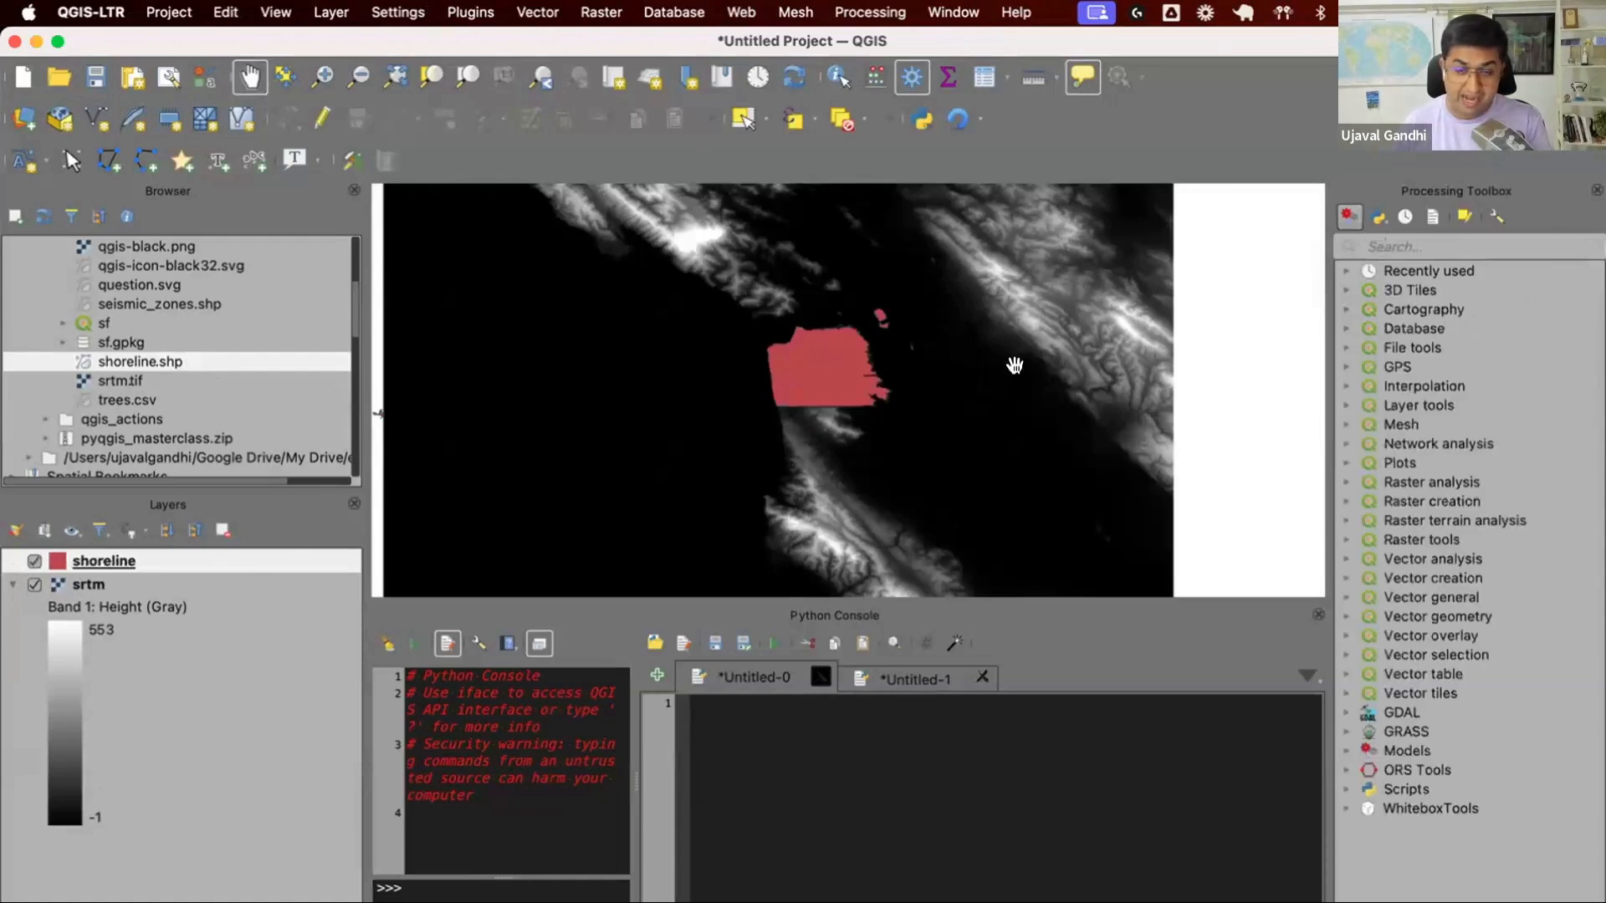
mouse_move(850, 351)
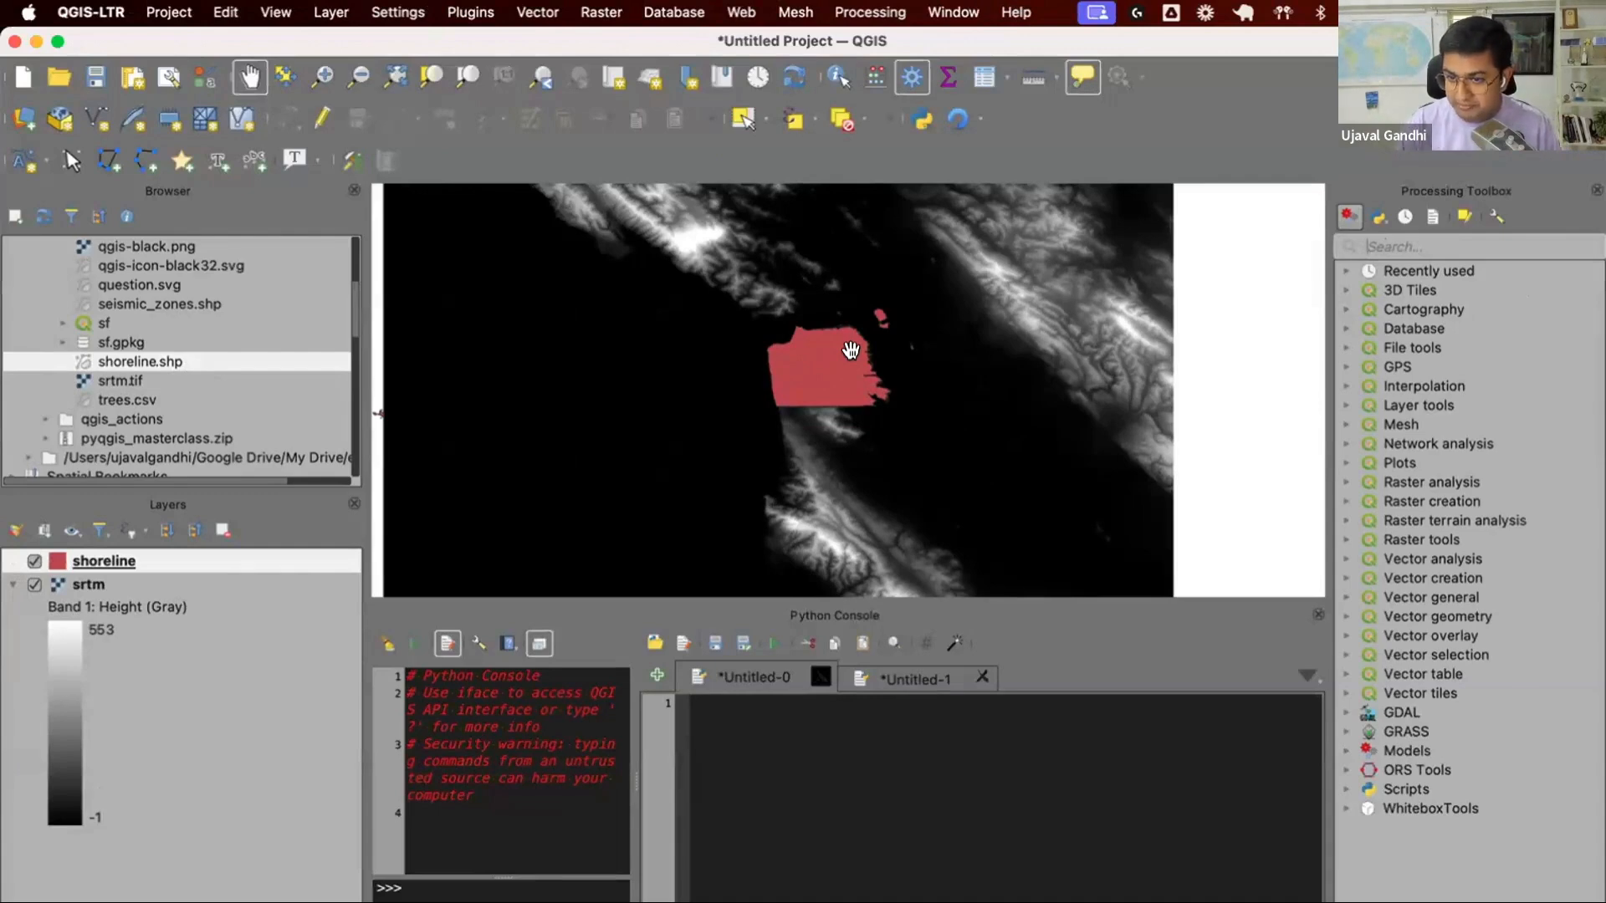
mouse_move(1316, 321)
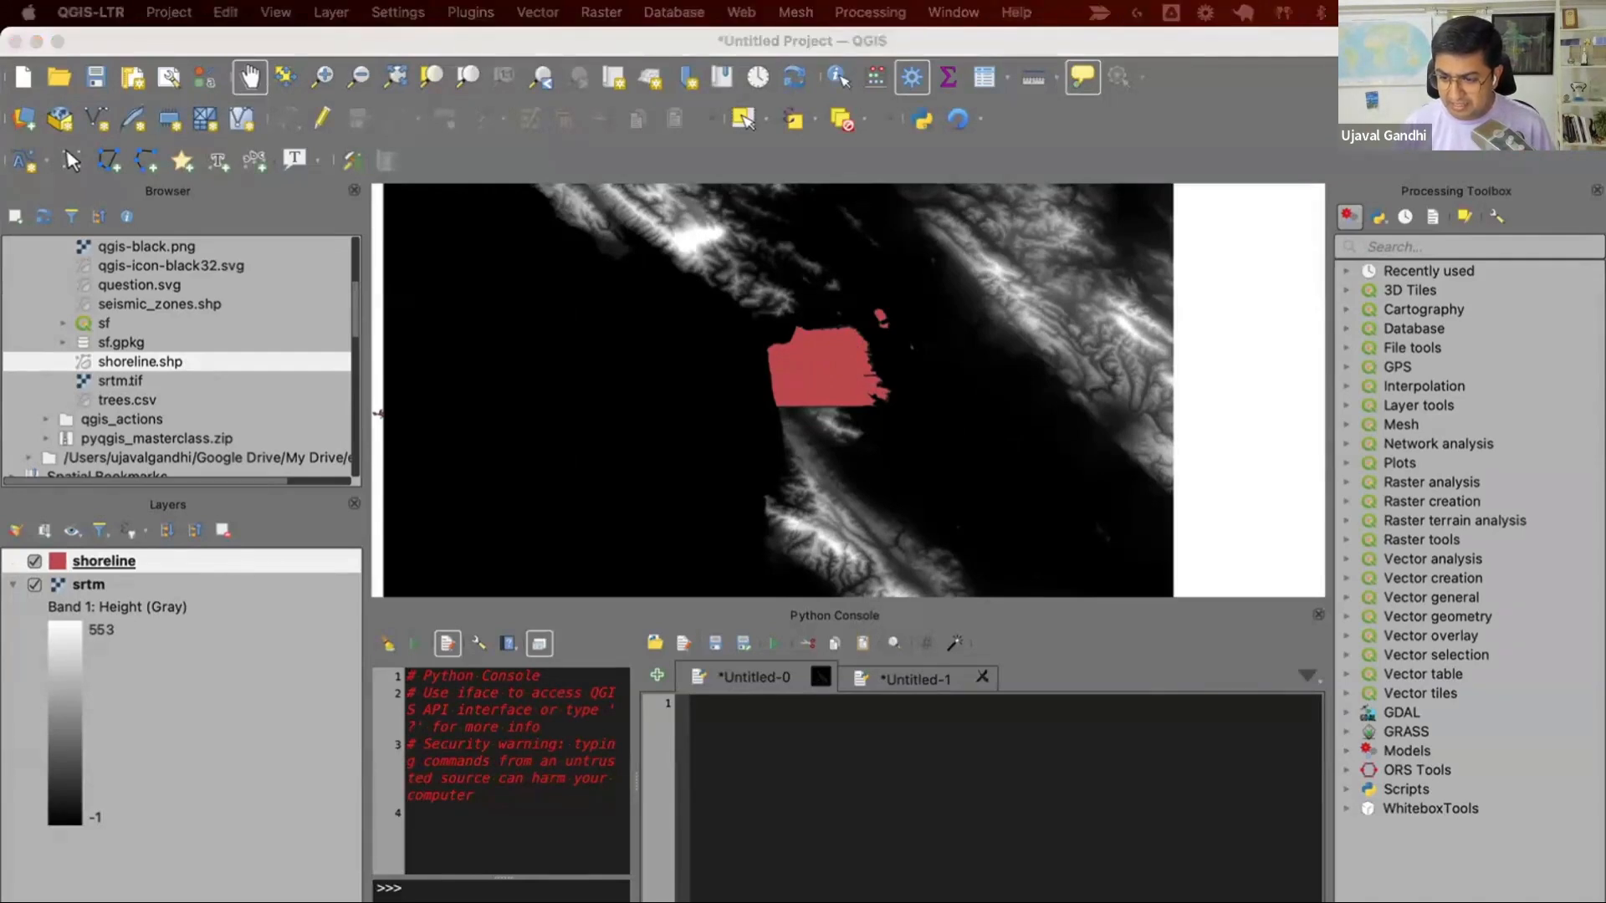
- Run Clip Raster by Mask Layer with srtm as input and shoreline as mask
type("clip")
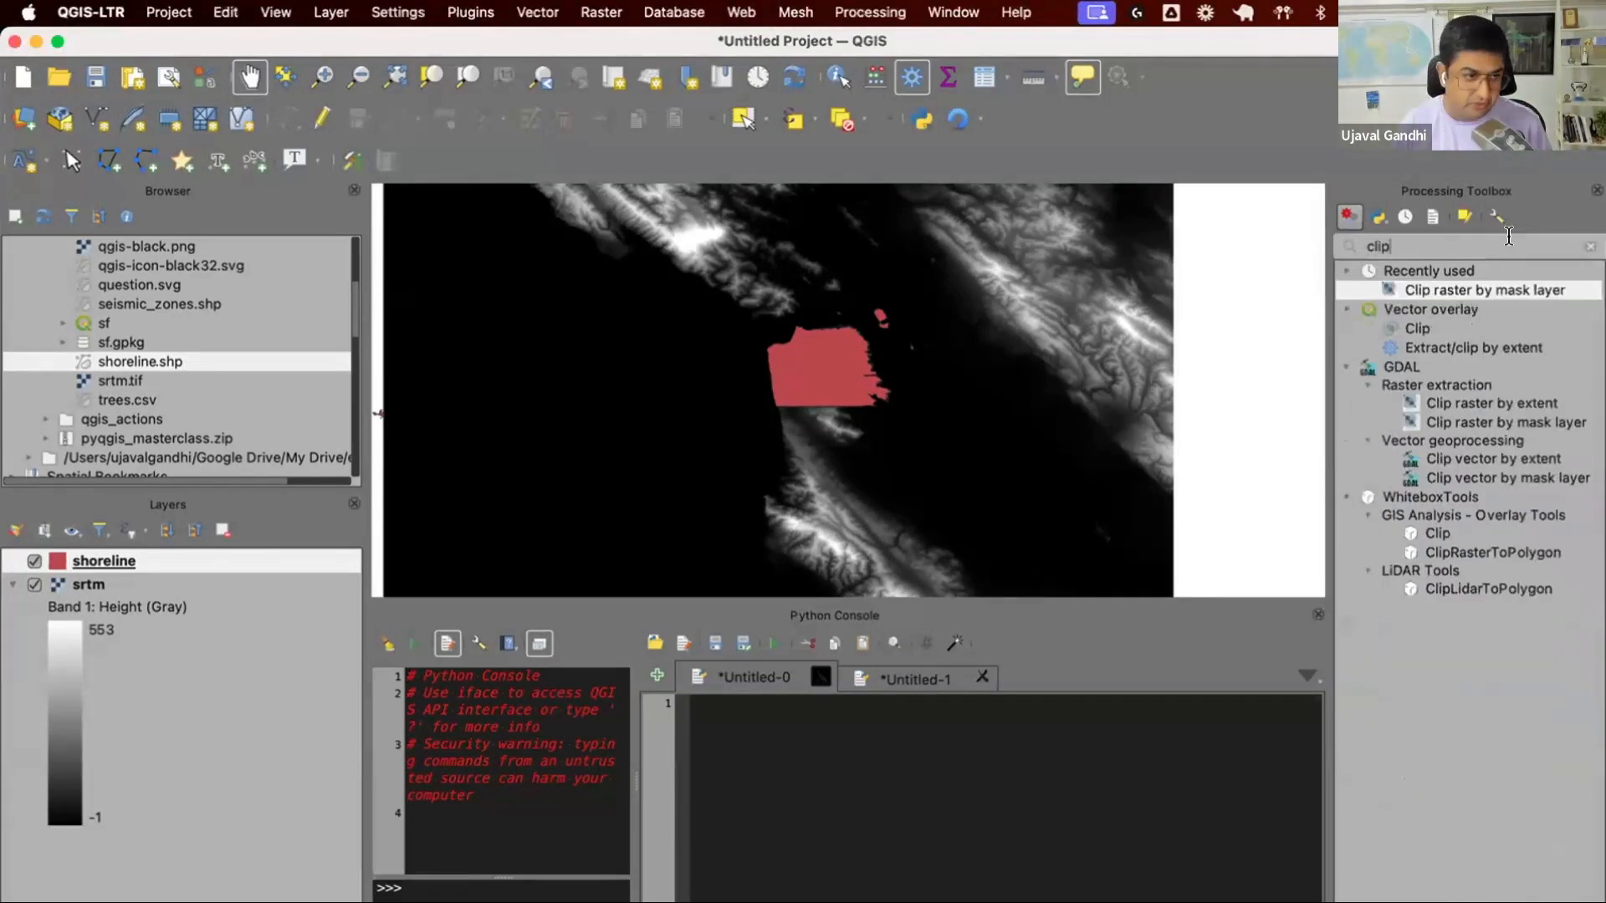
mouse_move(1413, 403)
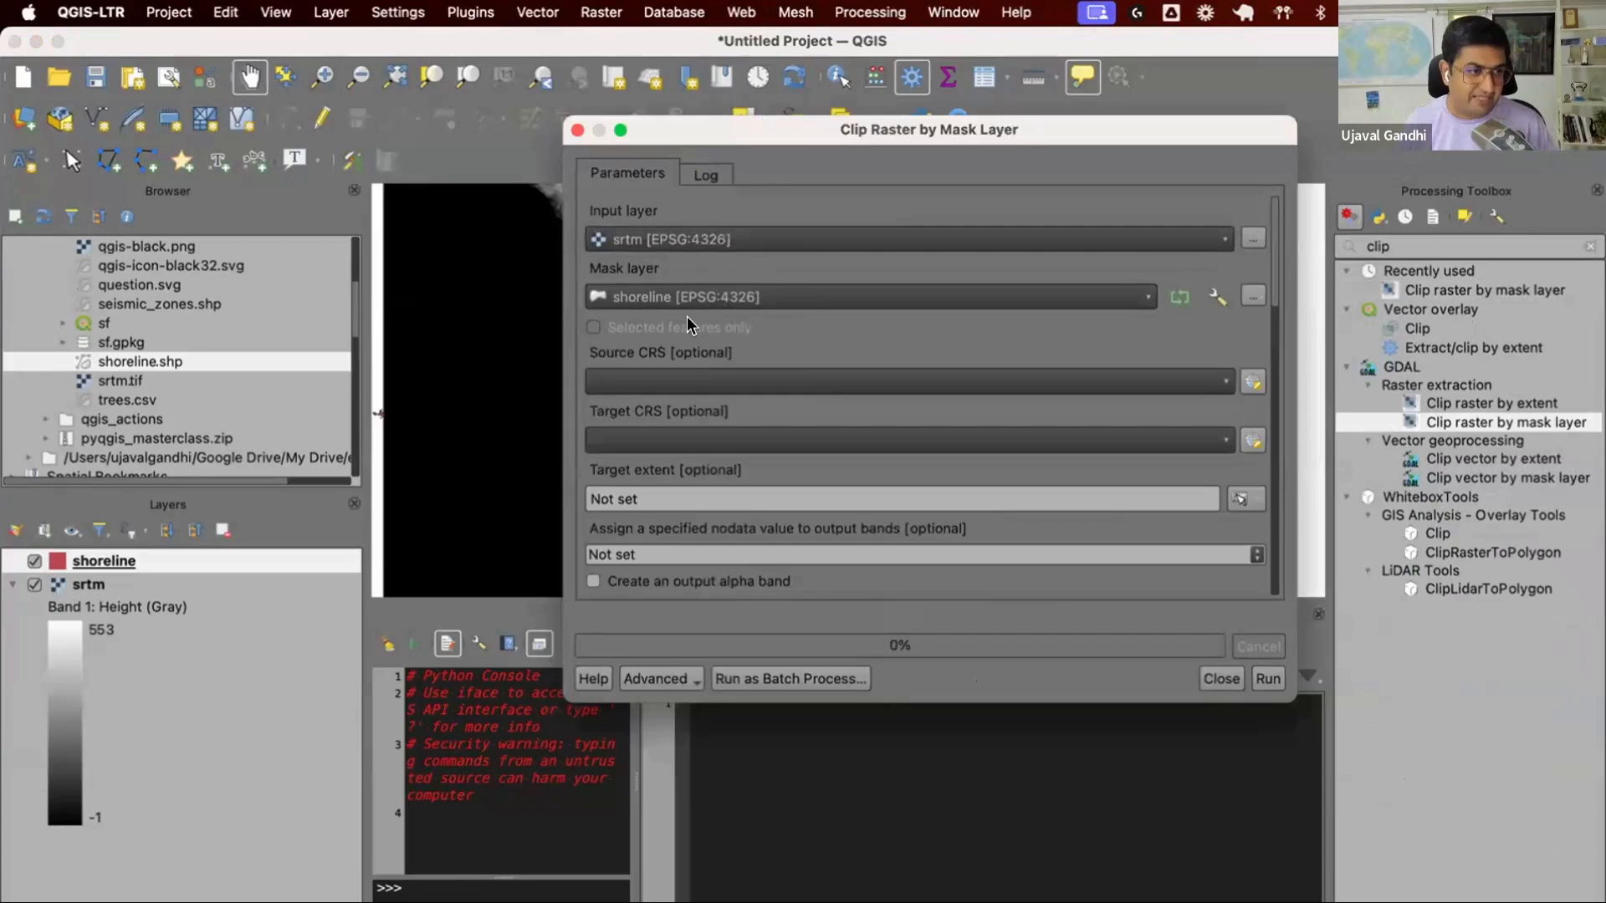
mouse_move(1256, 546)
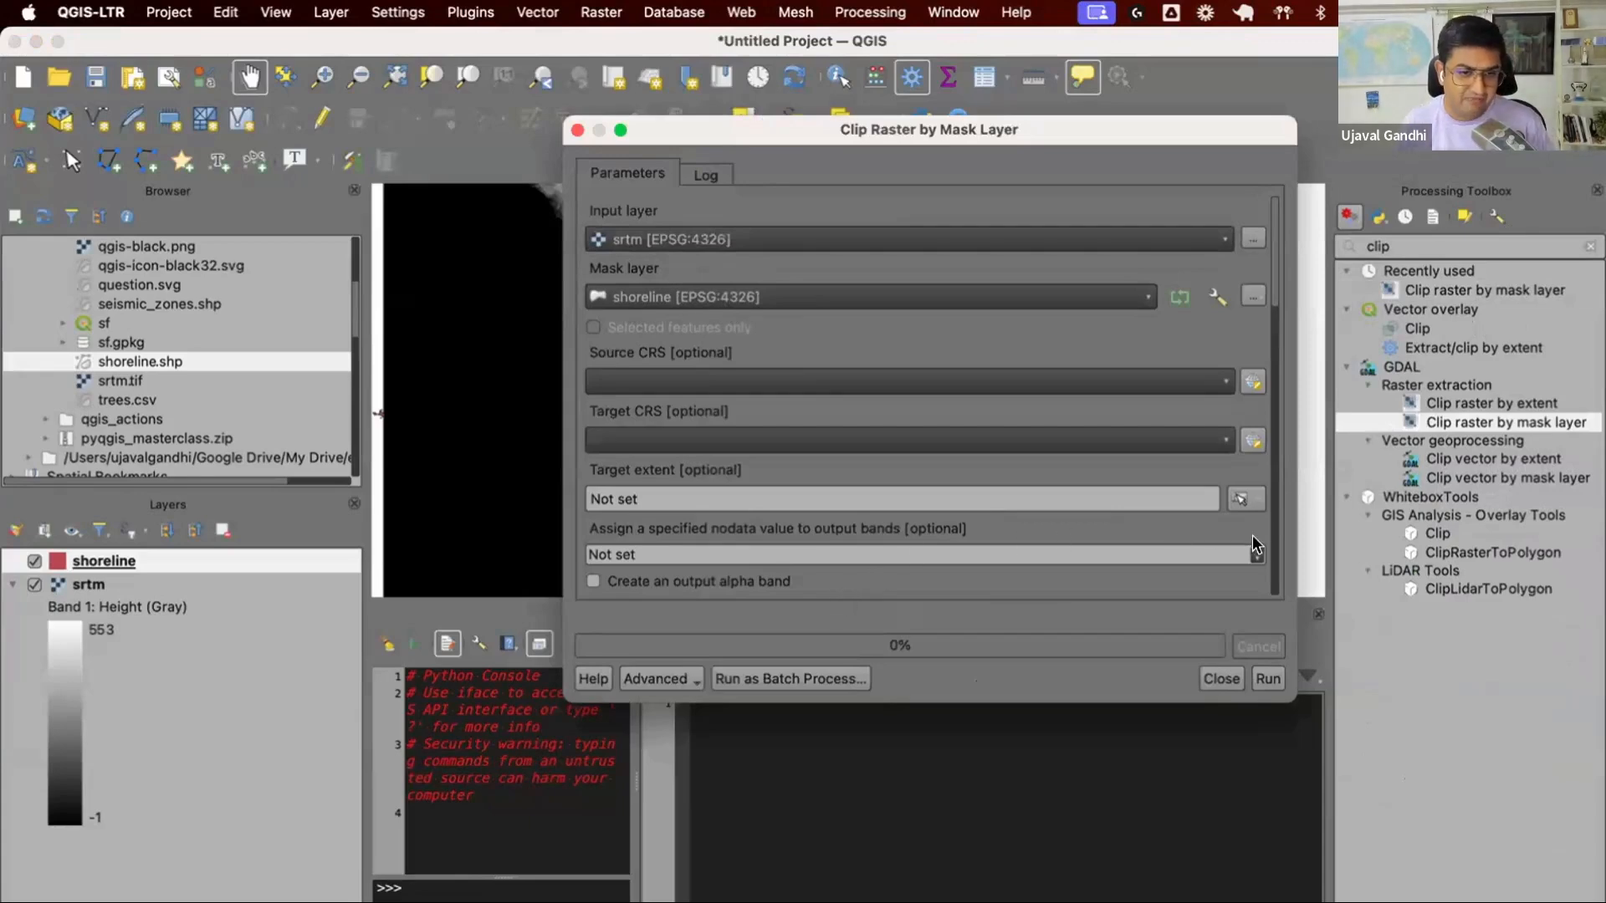
left_click(1266, 677)
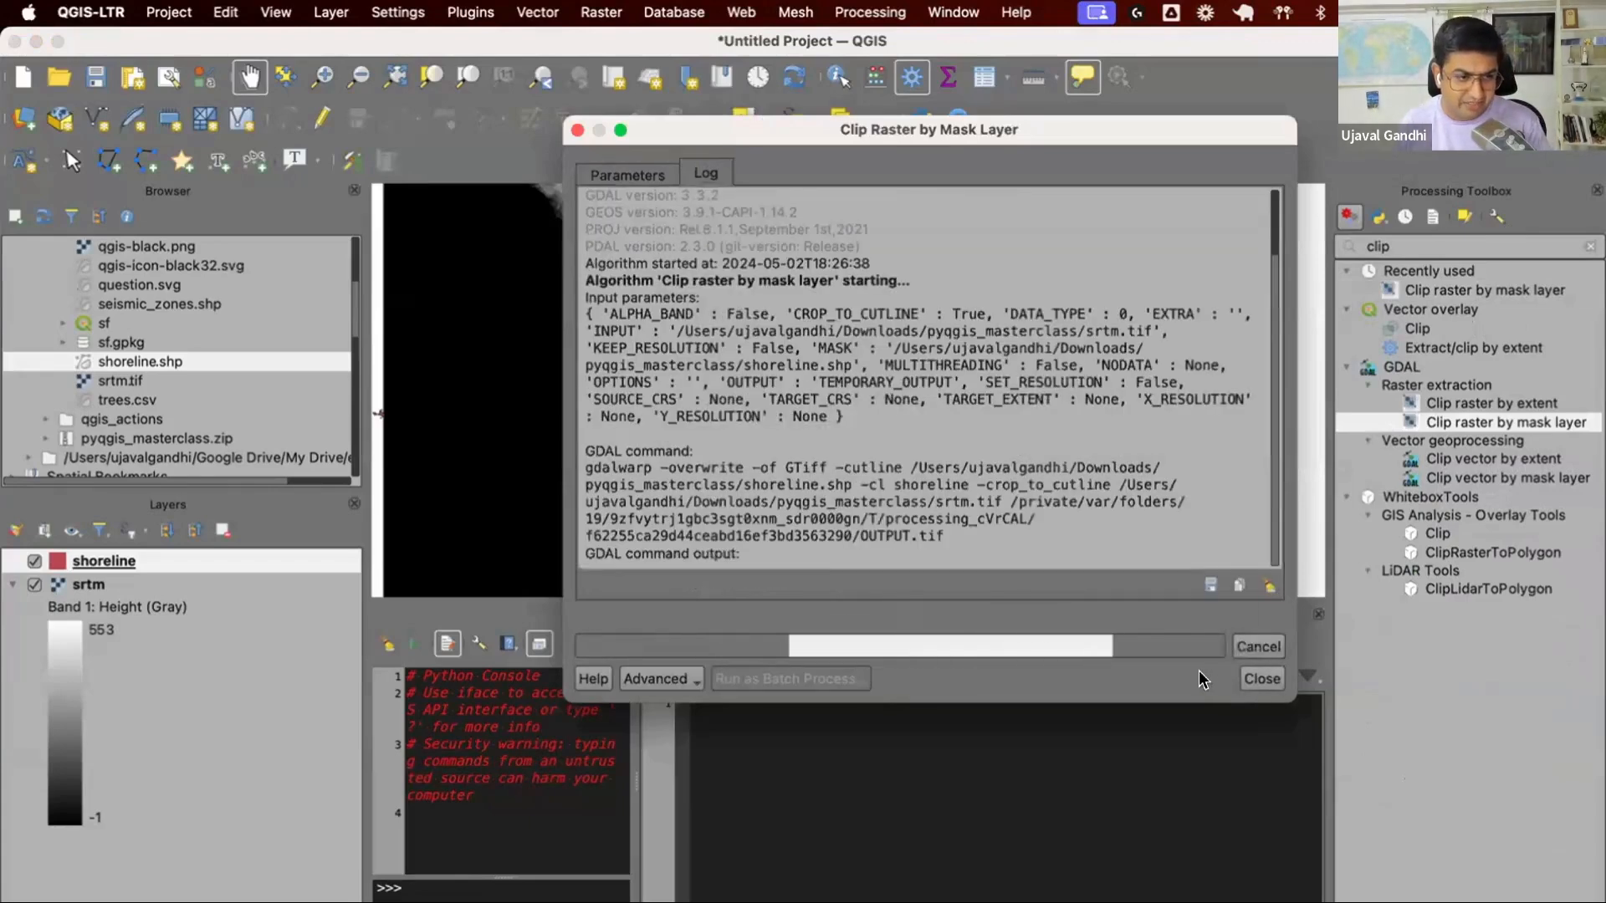
left_click(1262, 677)
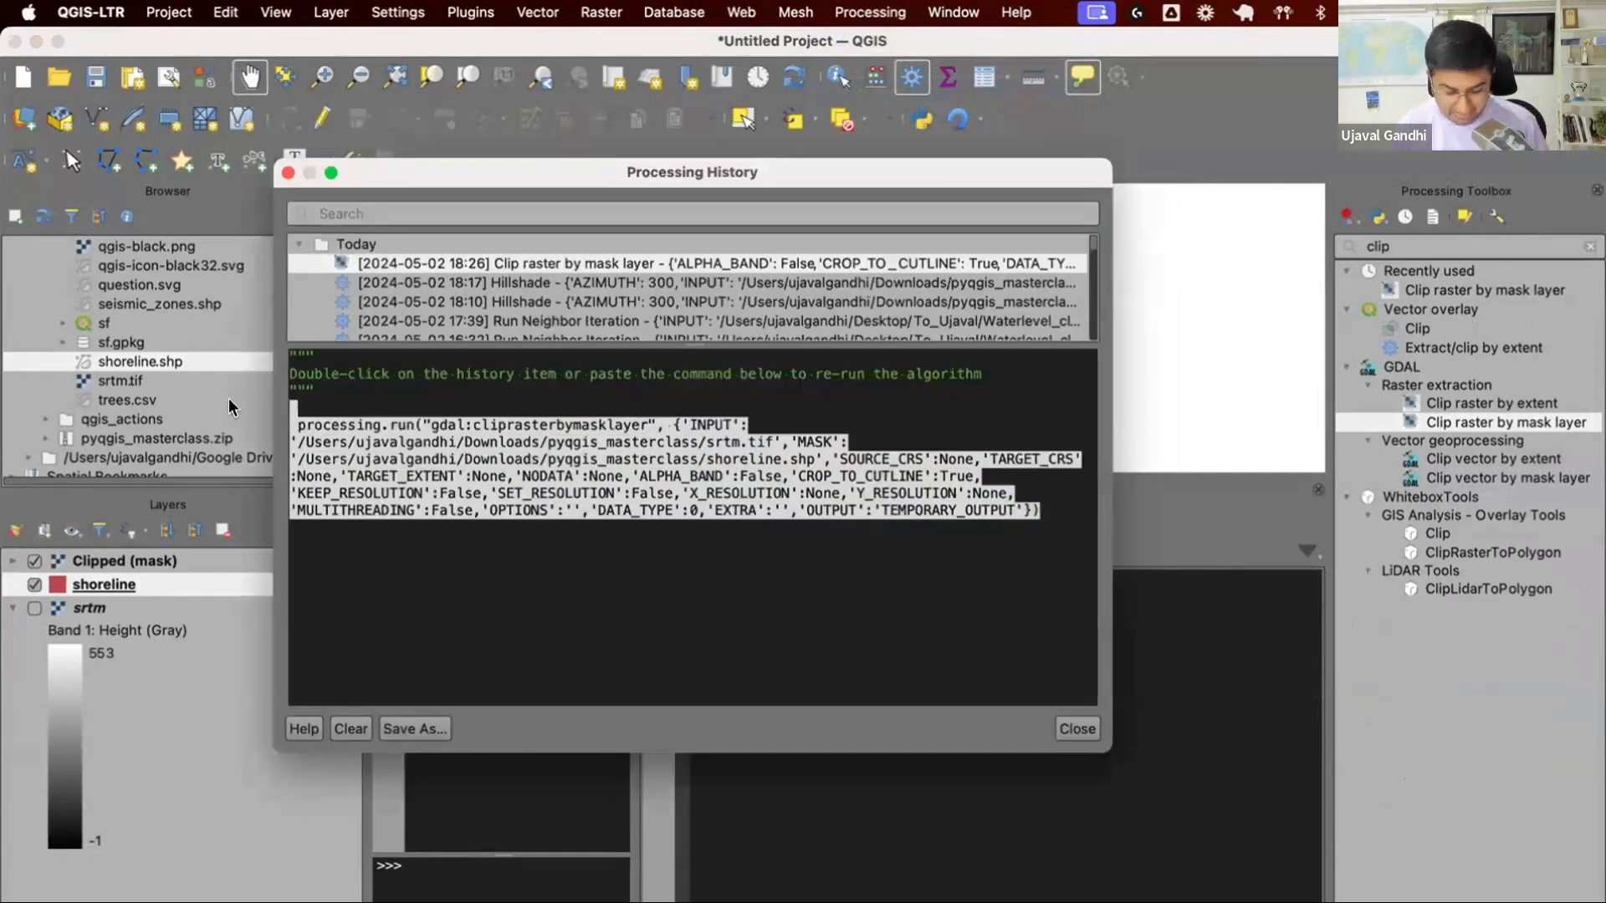
- Paste the clip processing.run call from history into the Python editor with INPUT, MASK and OUTPUT
left_click(1075, 727)
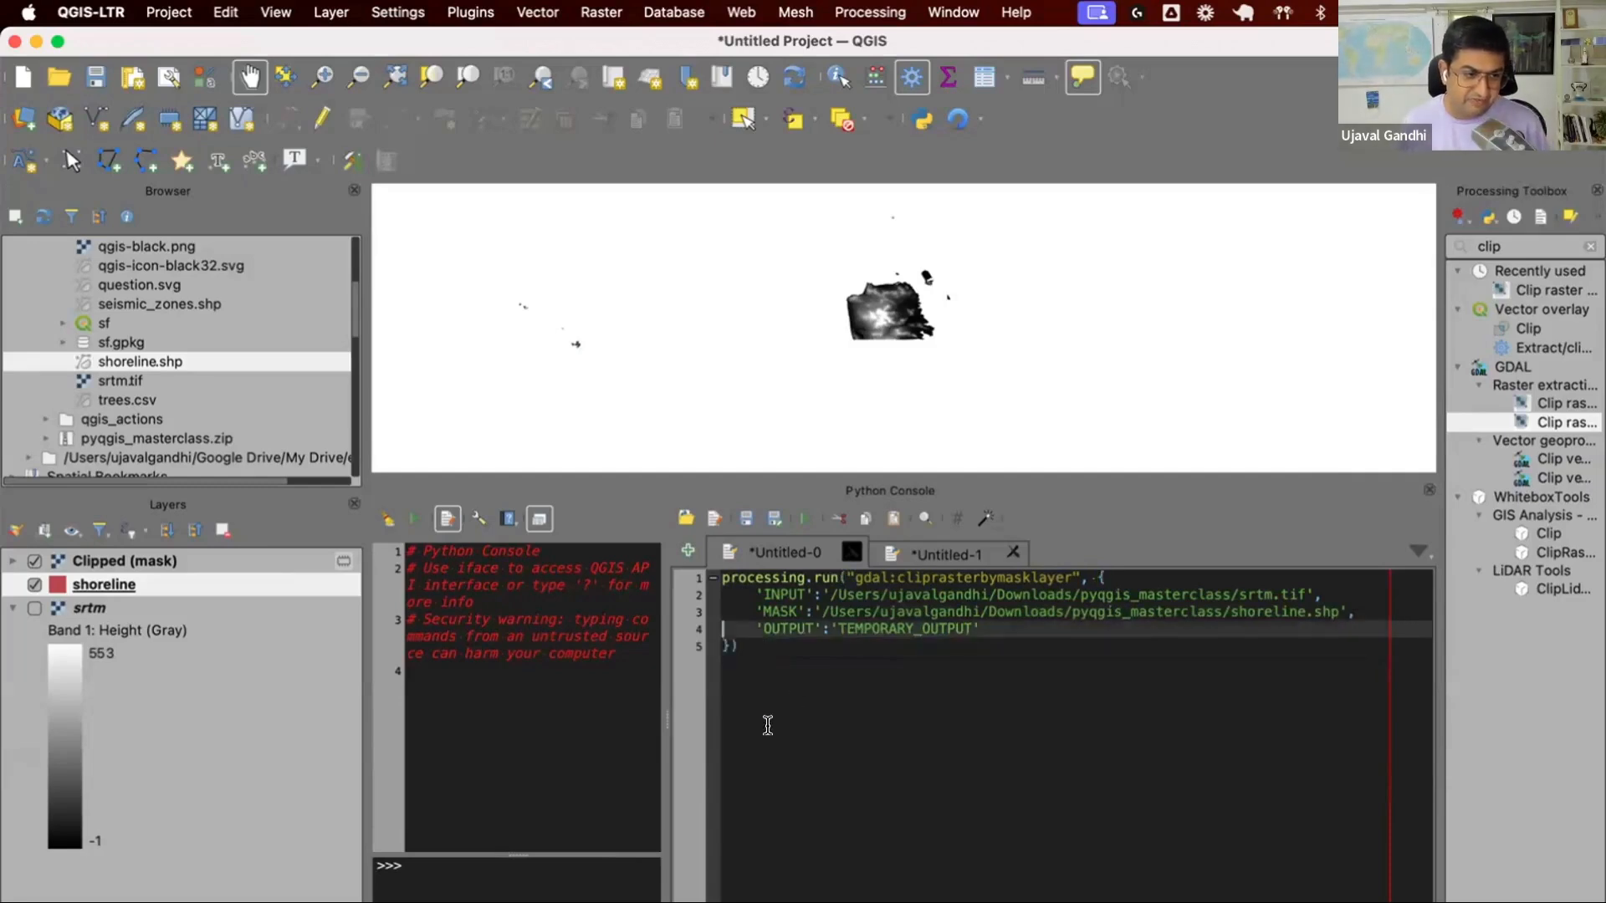
- Store the clip call in results, print its temporary OUTPUT.tif path, and remove the loaded Clipped layer
type("results =")
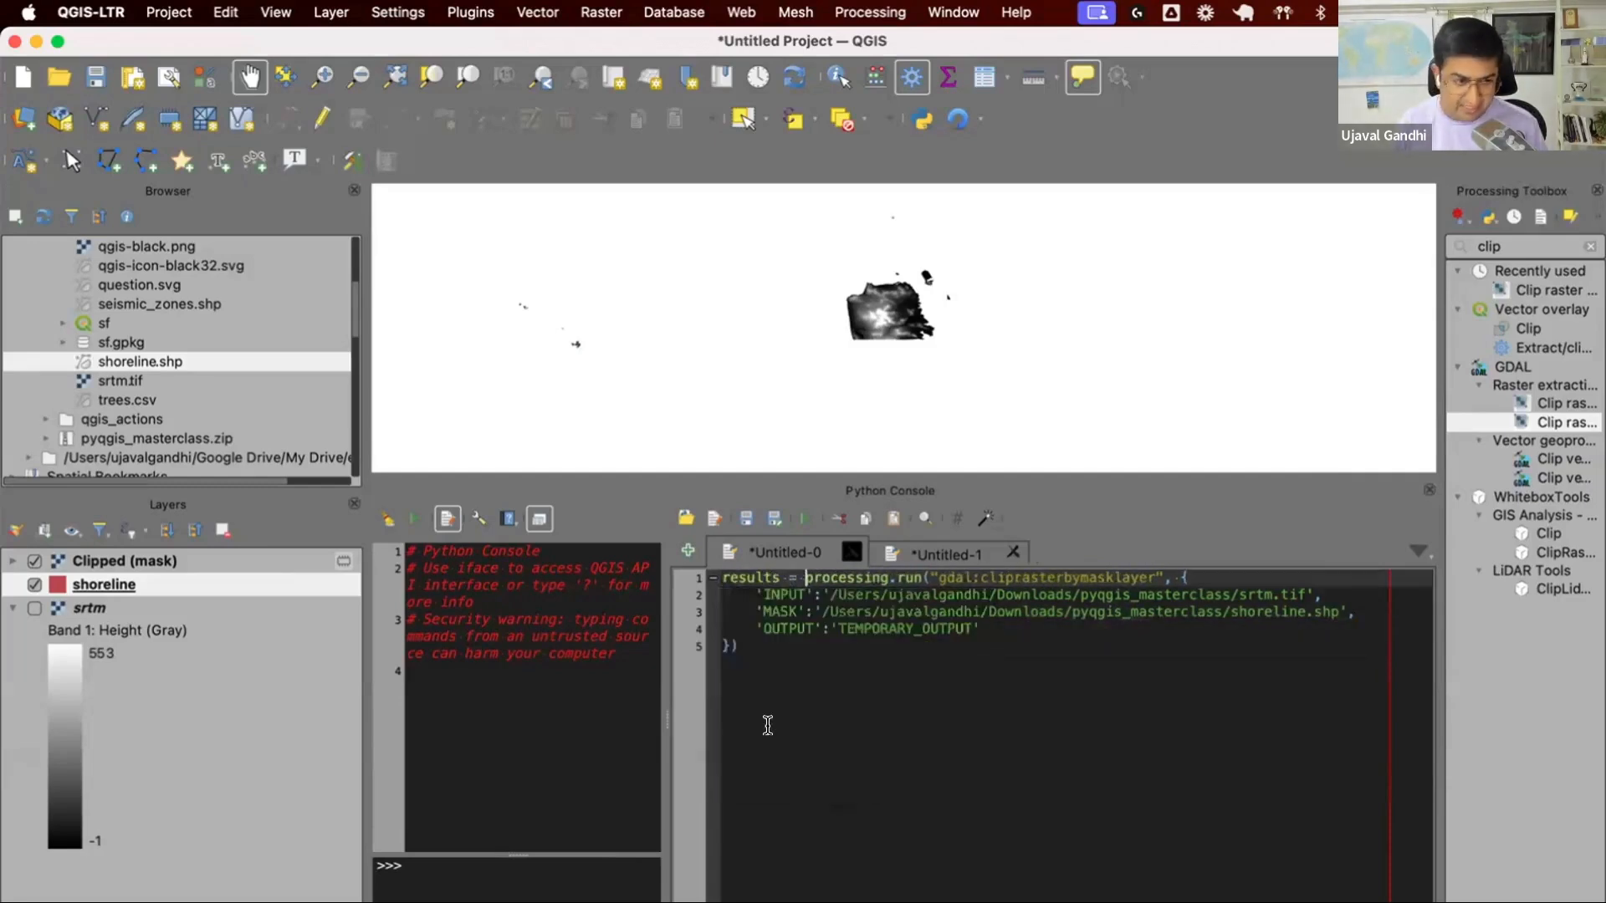
type("print(results")
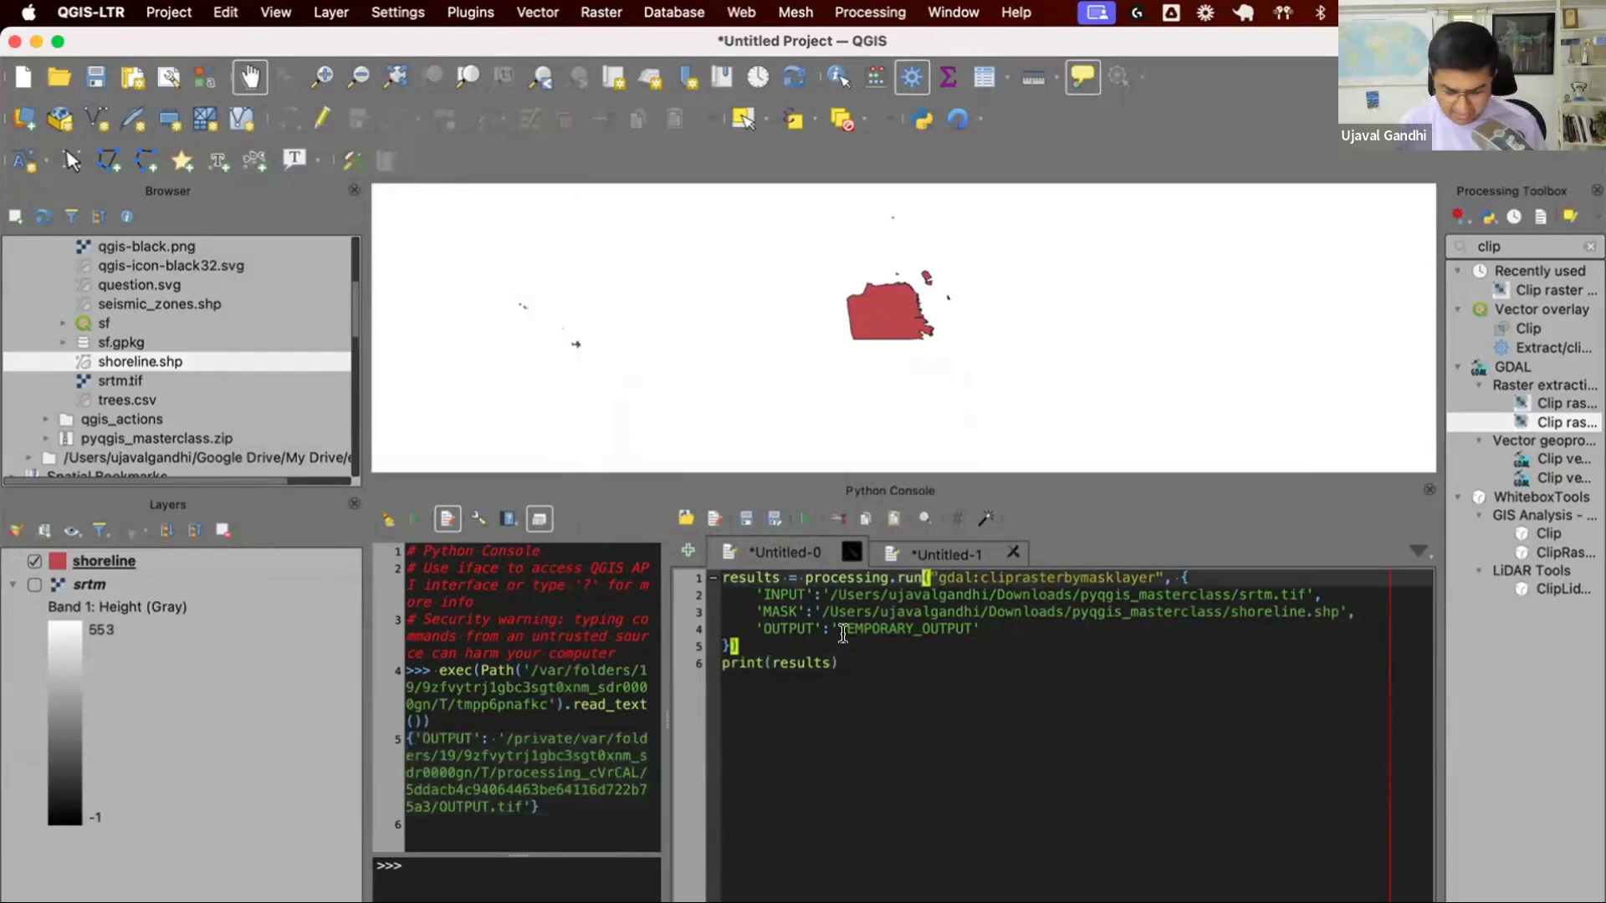
type("AndLoadResults")
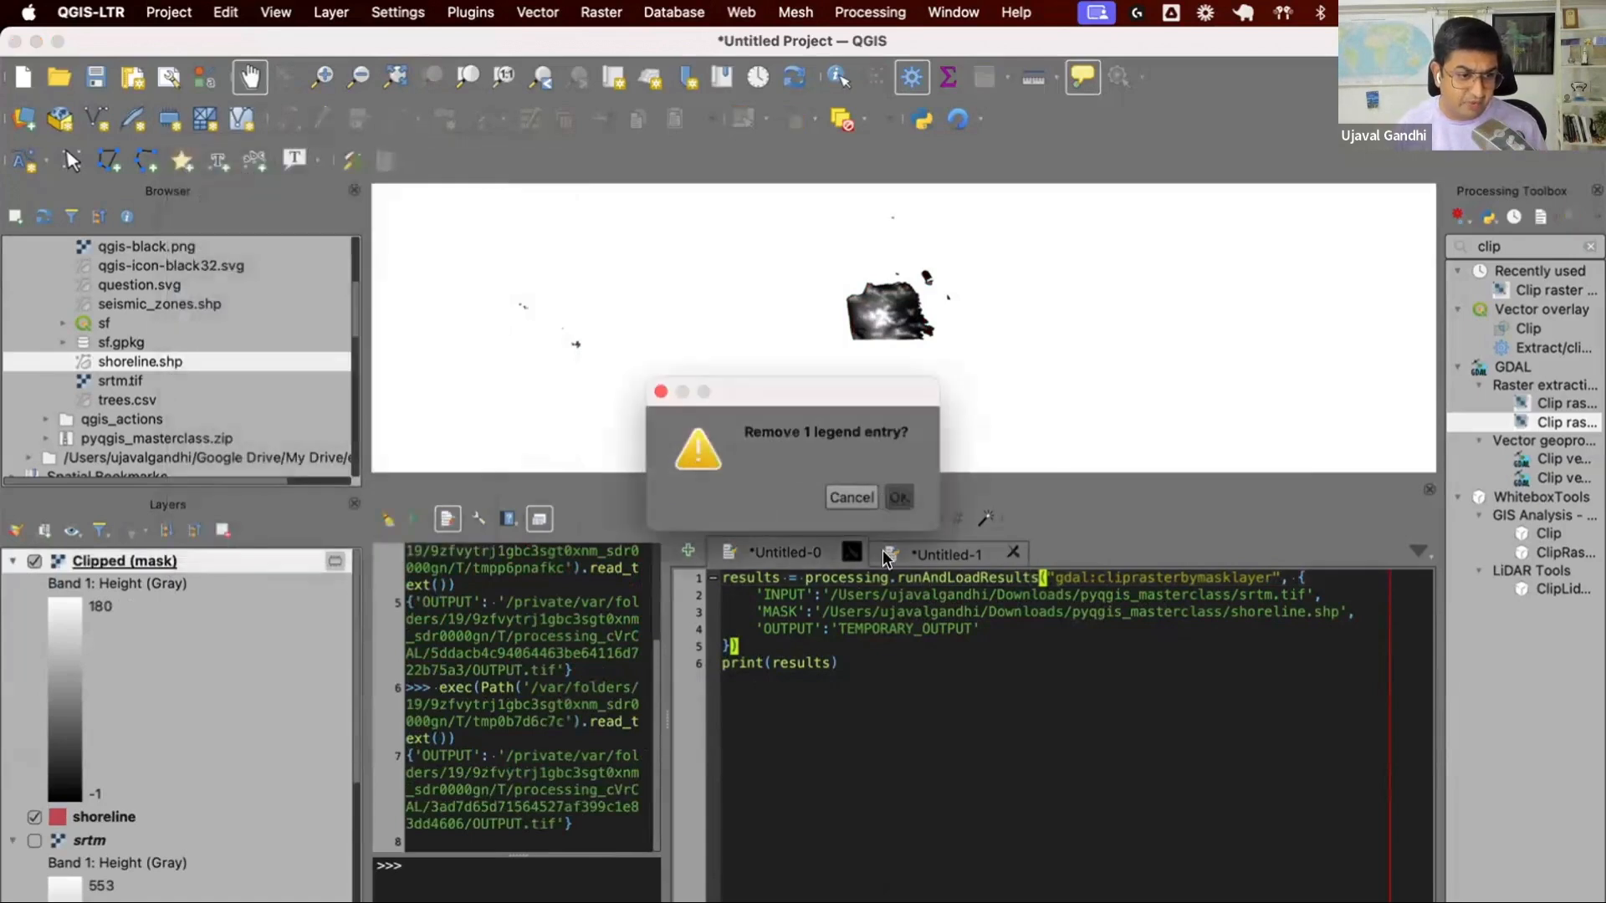
left_click(898, 497)
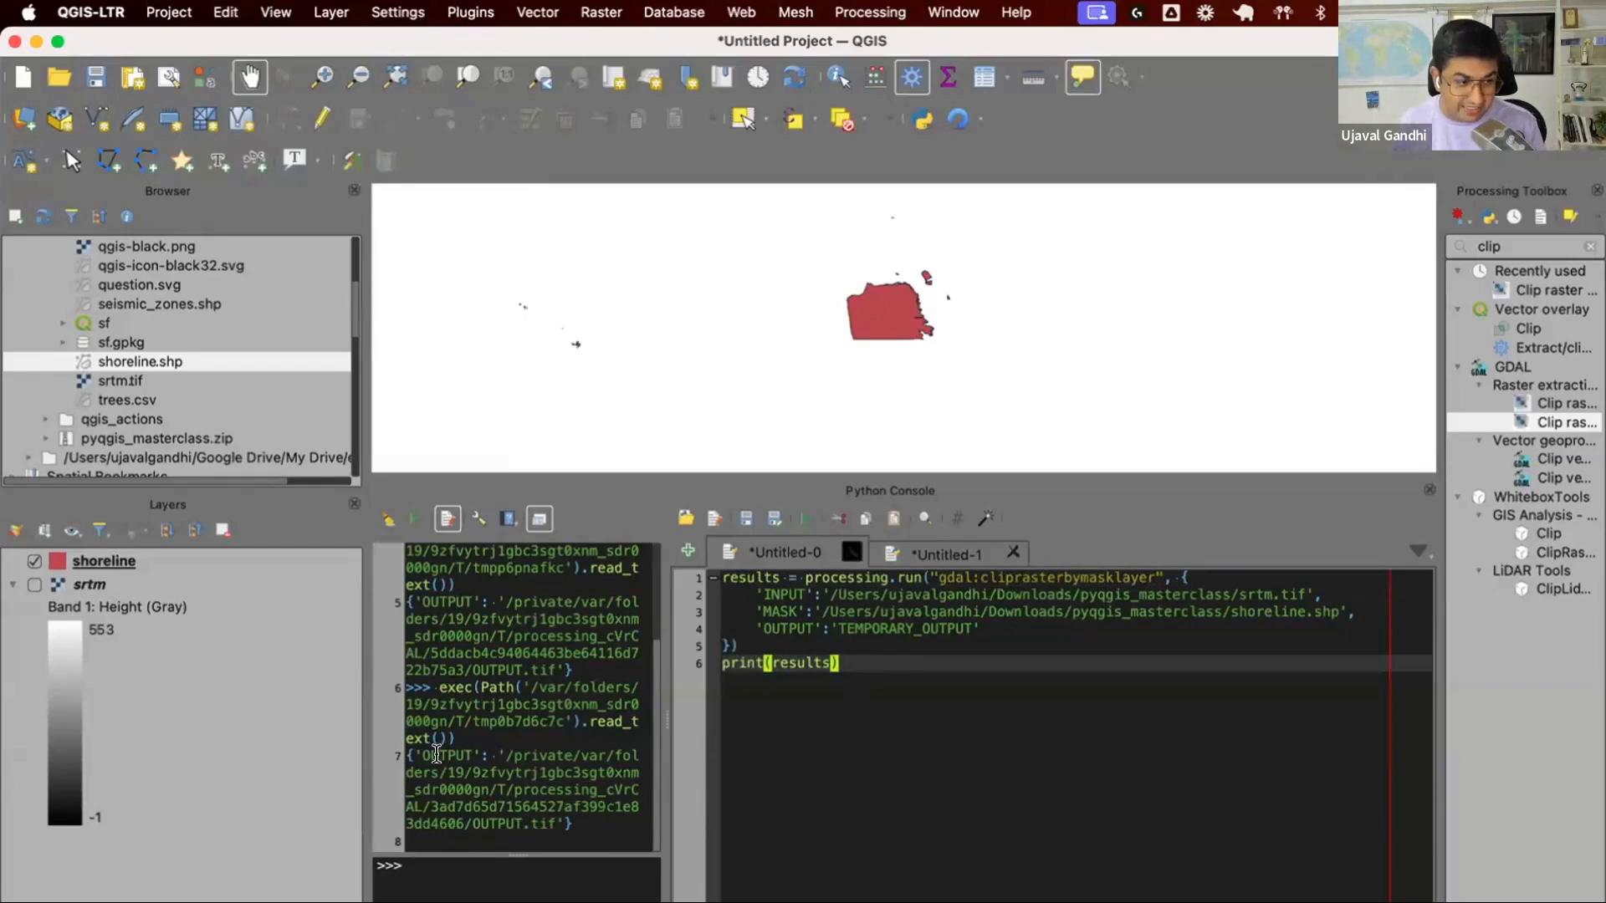
mouse_move(662, 753)
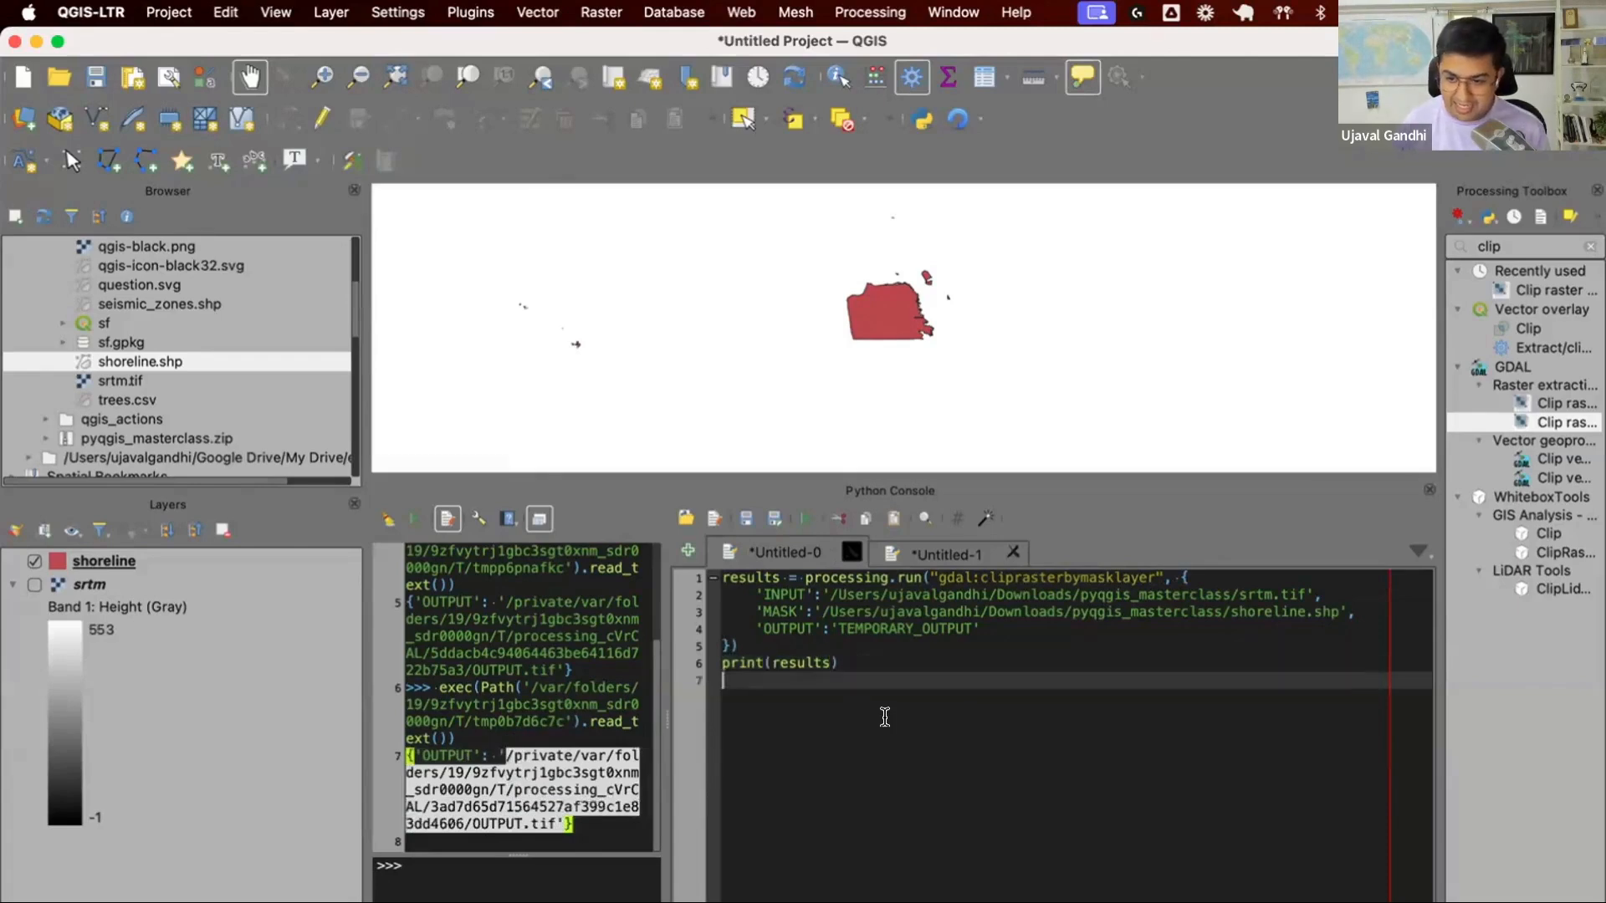
- Extract clipped_dem from results['OUTPUT'] and add a native:hillshade runAndLoadResults call (Z 2, azimuth 300, angle 40)
type("clipped_dem")
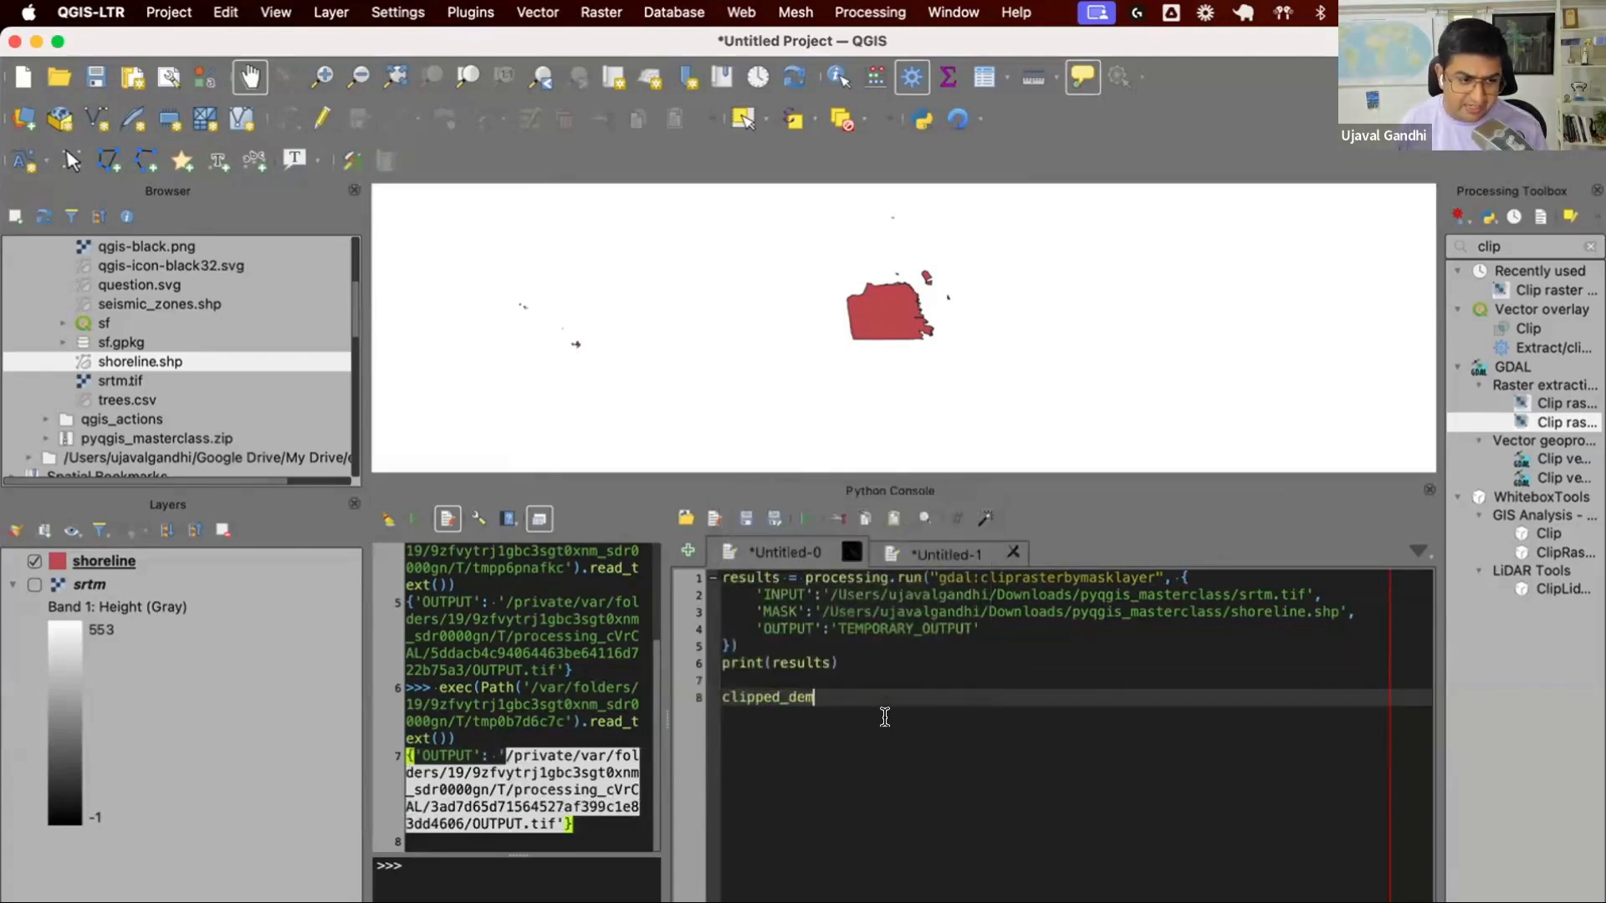
type("= results[")
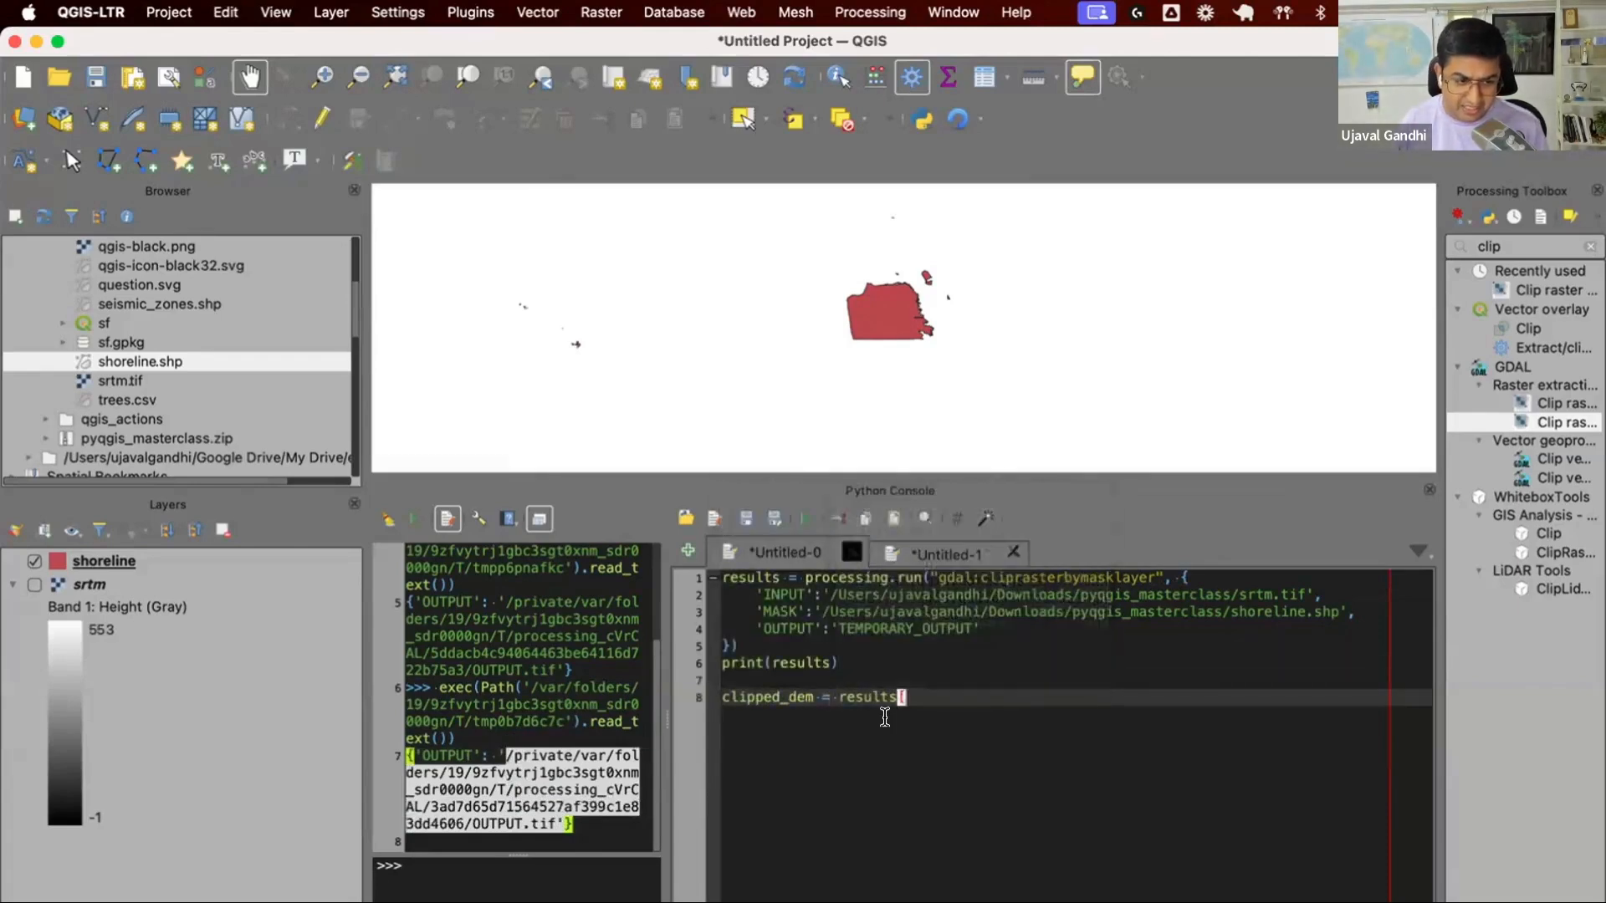
type("'OUTPUT']")
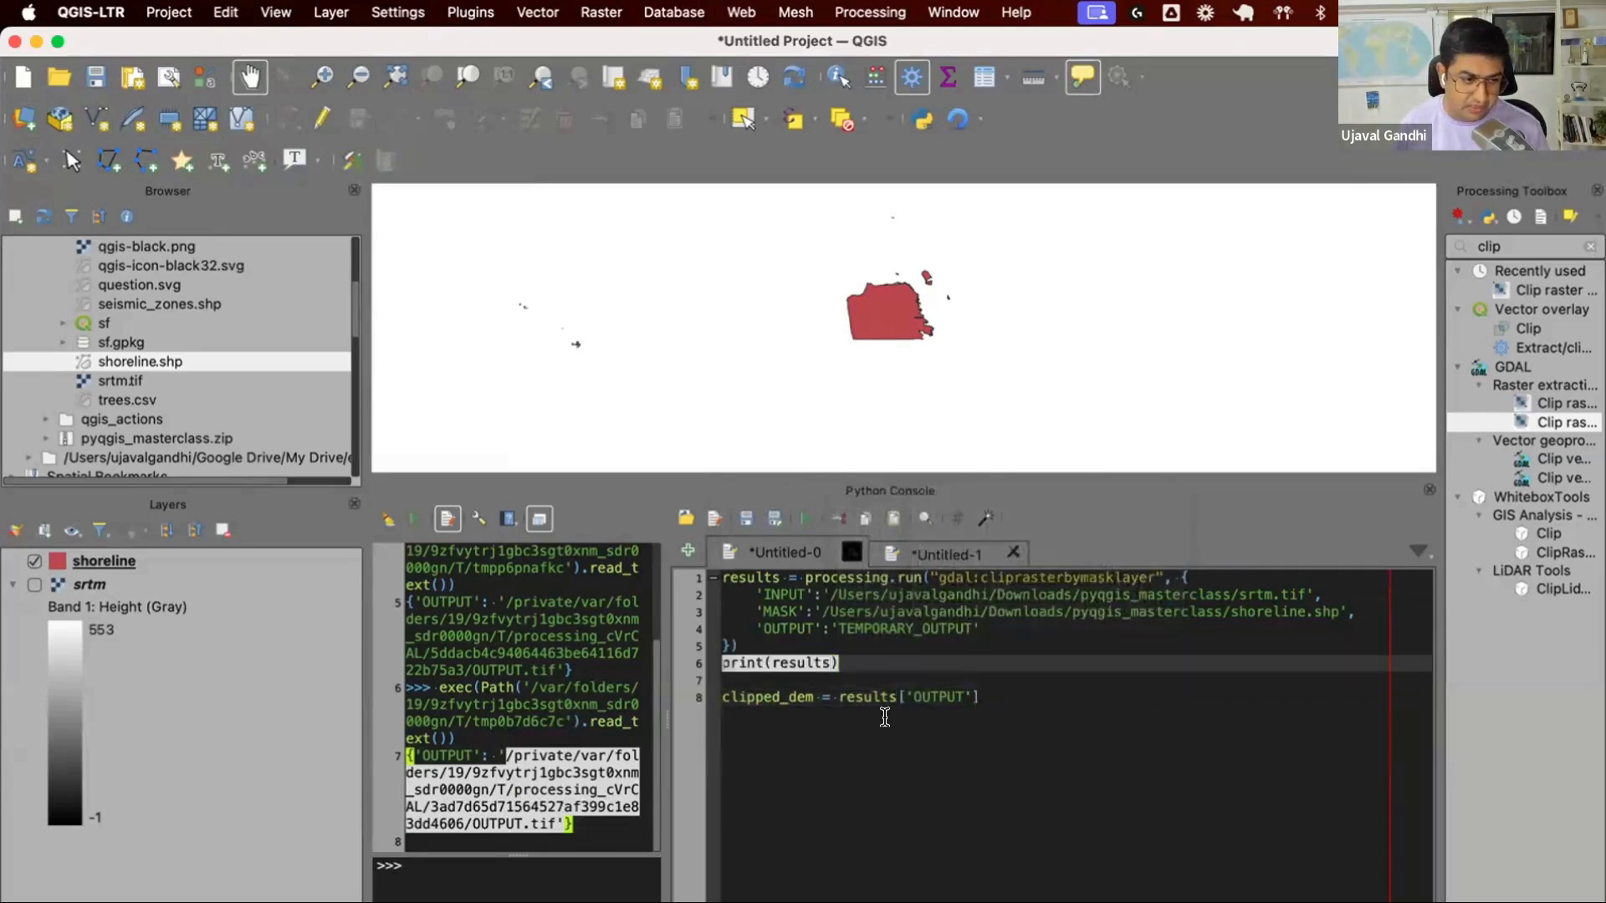
type("print(clipped_dem")
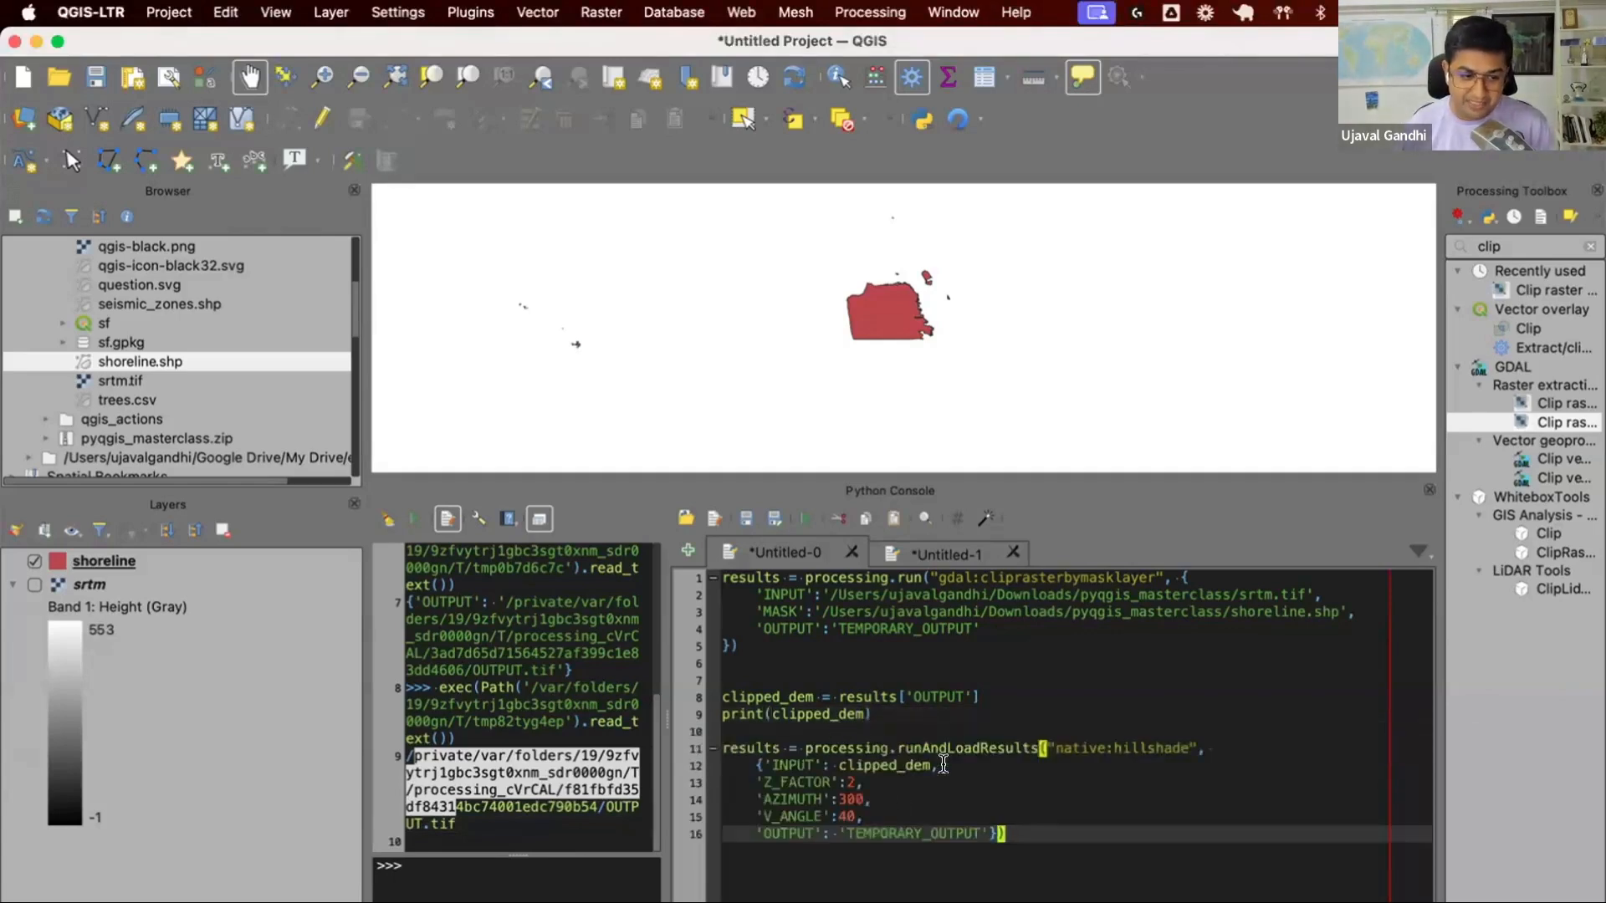
mouse_move(1116, 737)
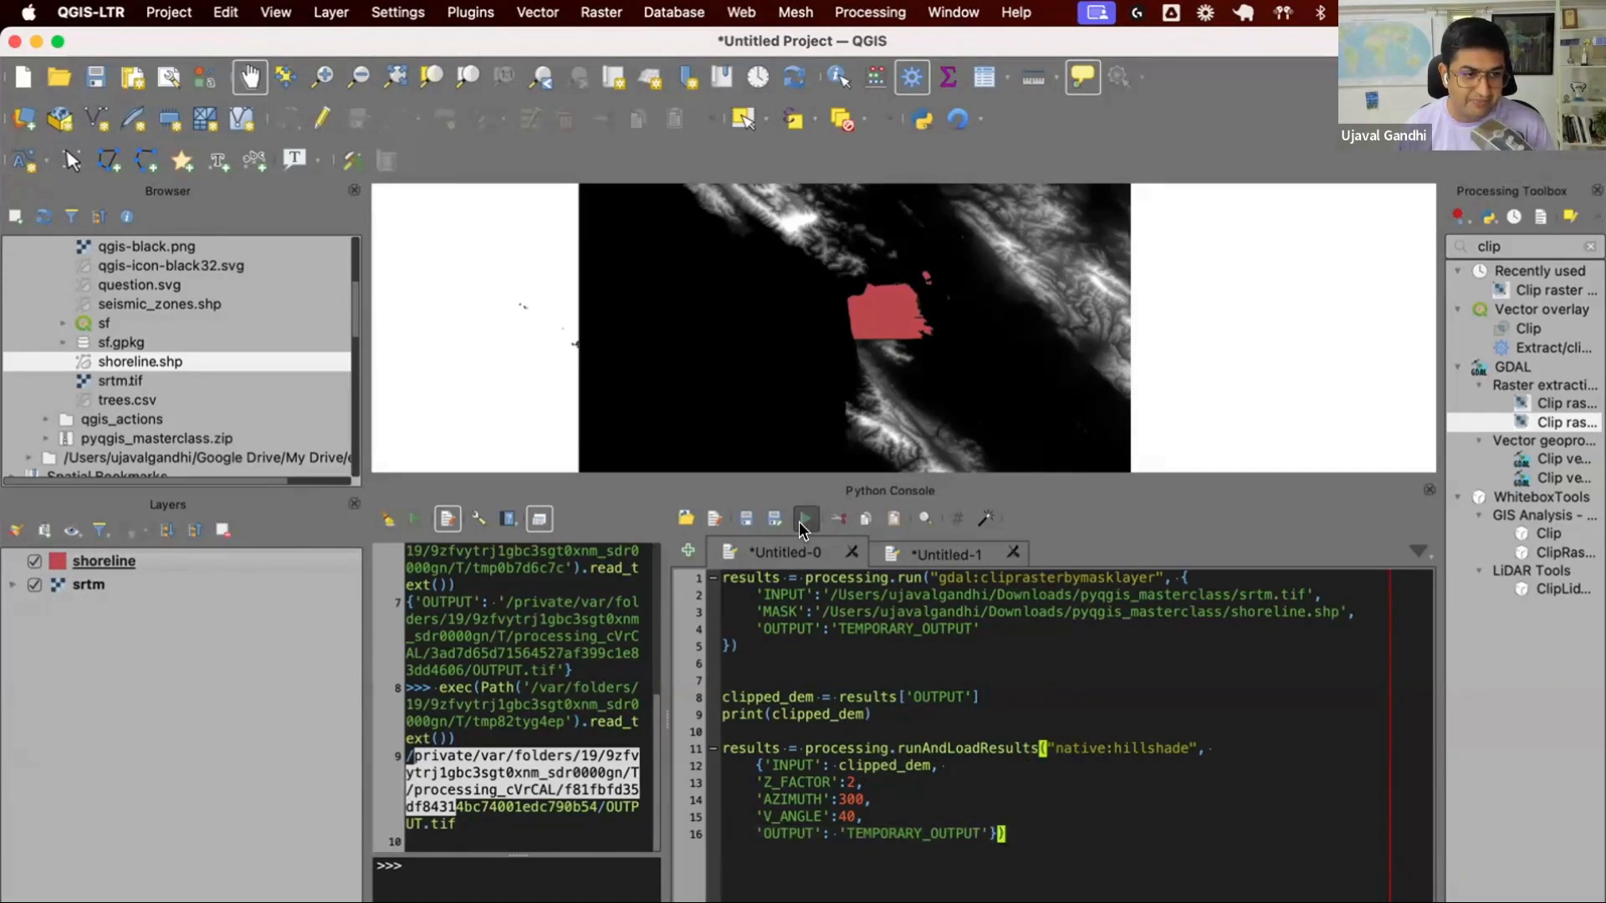
- Run the chained script to load the Hillshade layer, then store it as results2 and print it
left_click(805, 519)
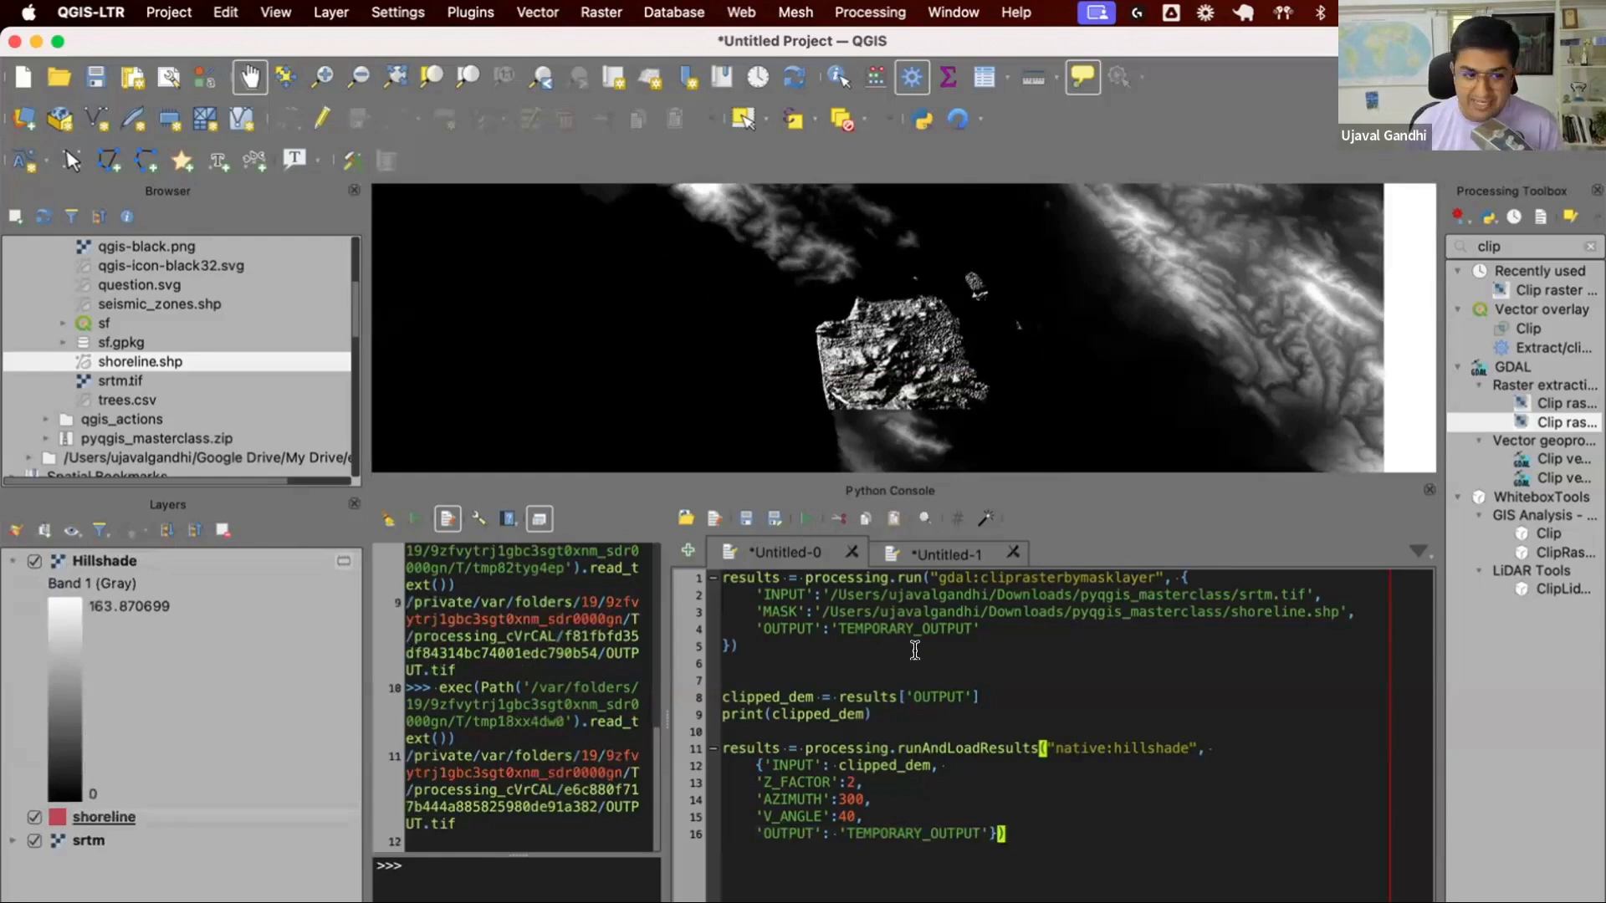
double_click(904, 628)
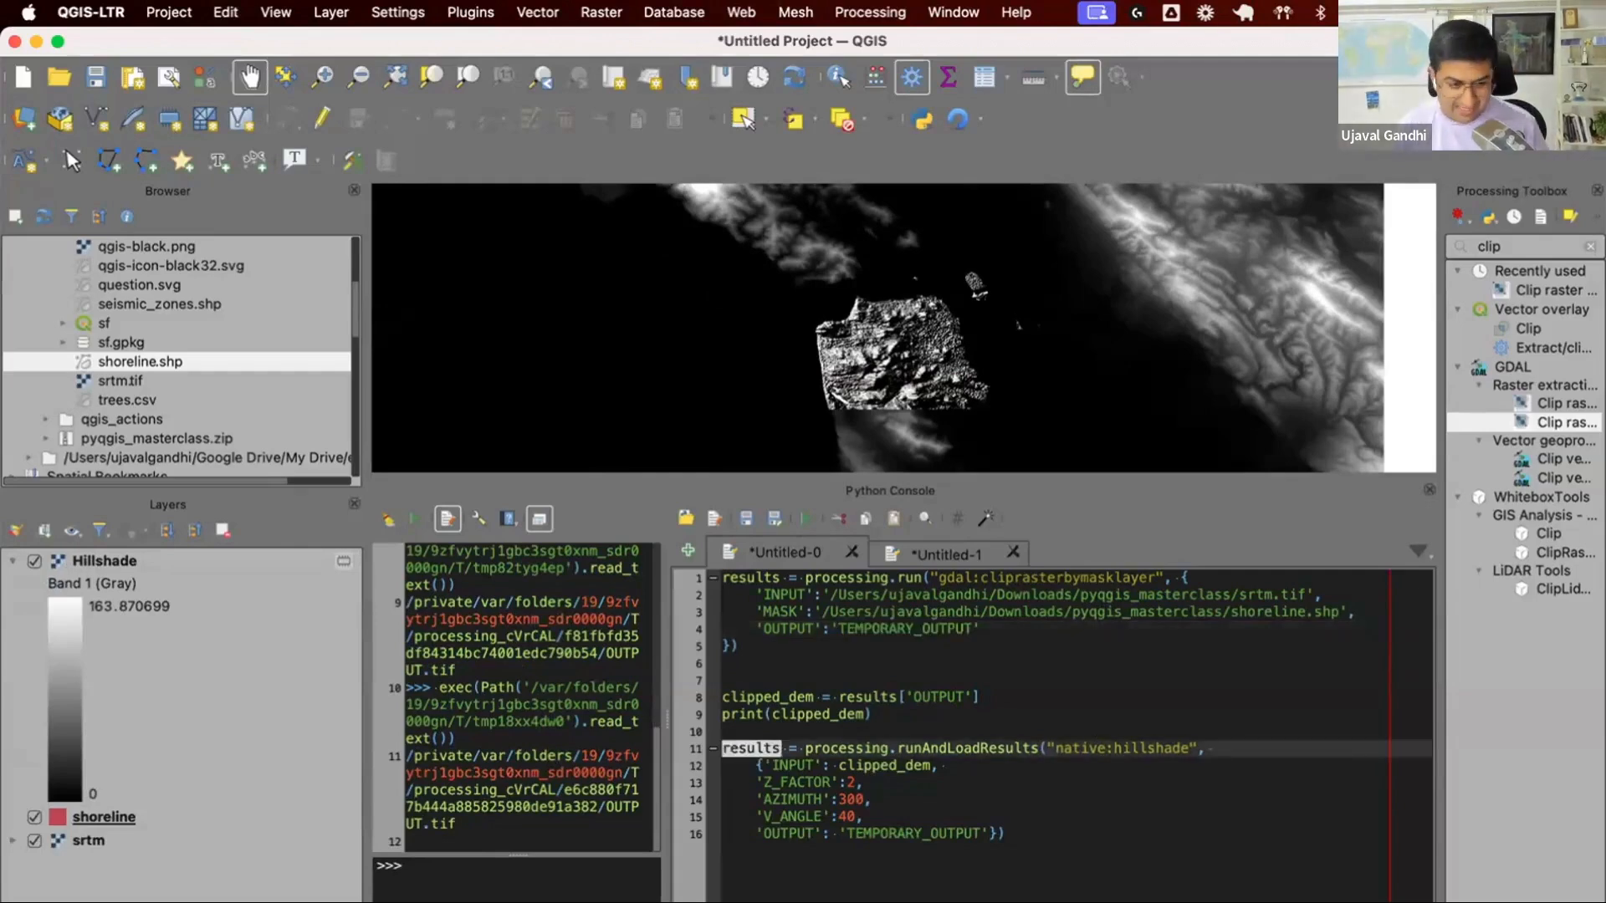
type("print(results)")
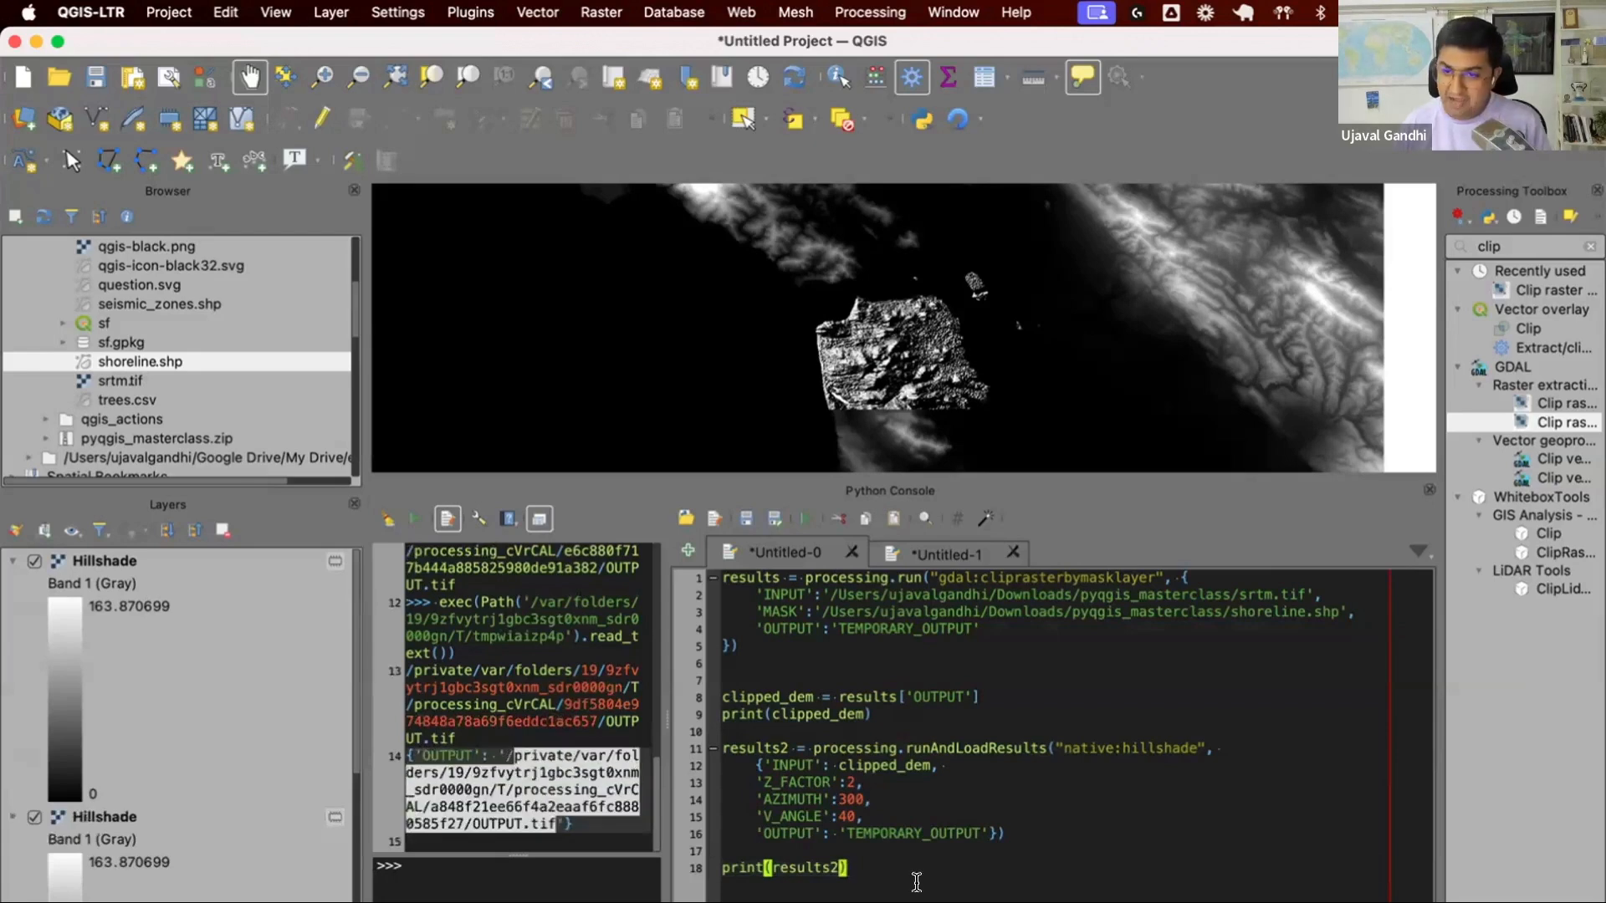
mouse_move(910, 833)
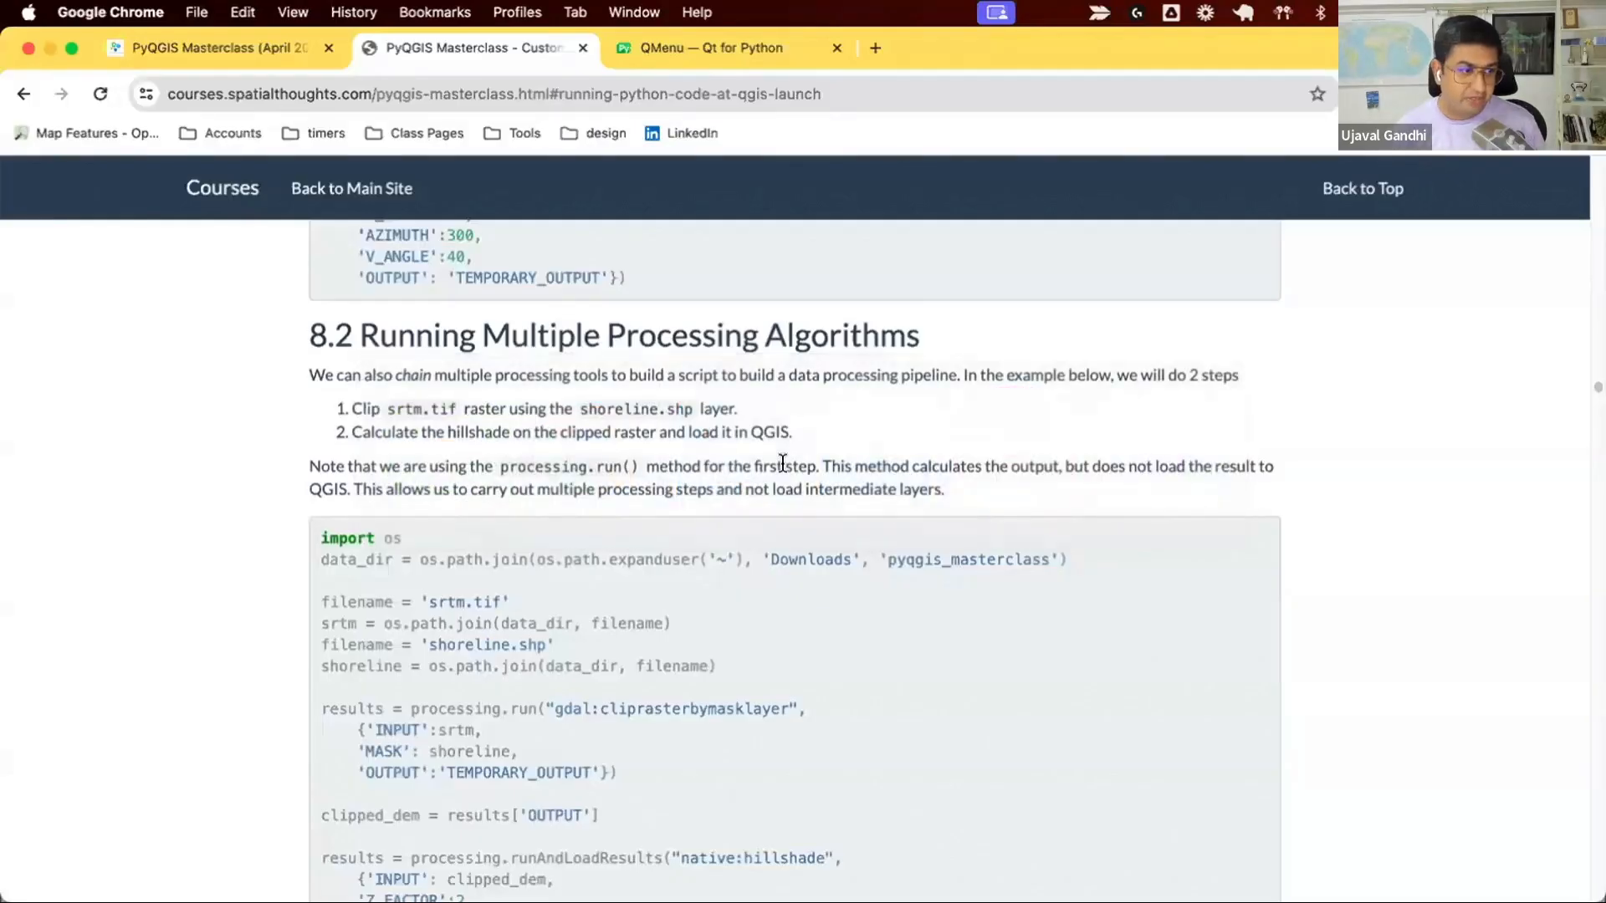
- Review the course page's section 8.2 clip-then-hillshade code example and return to QGIS
scroll("down", 3)
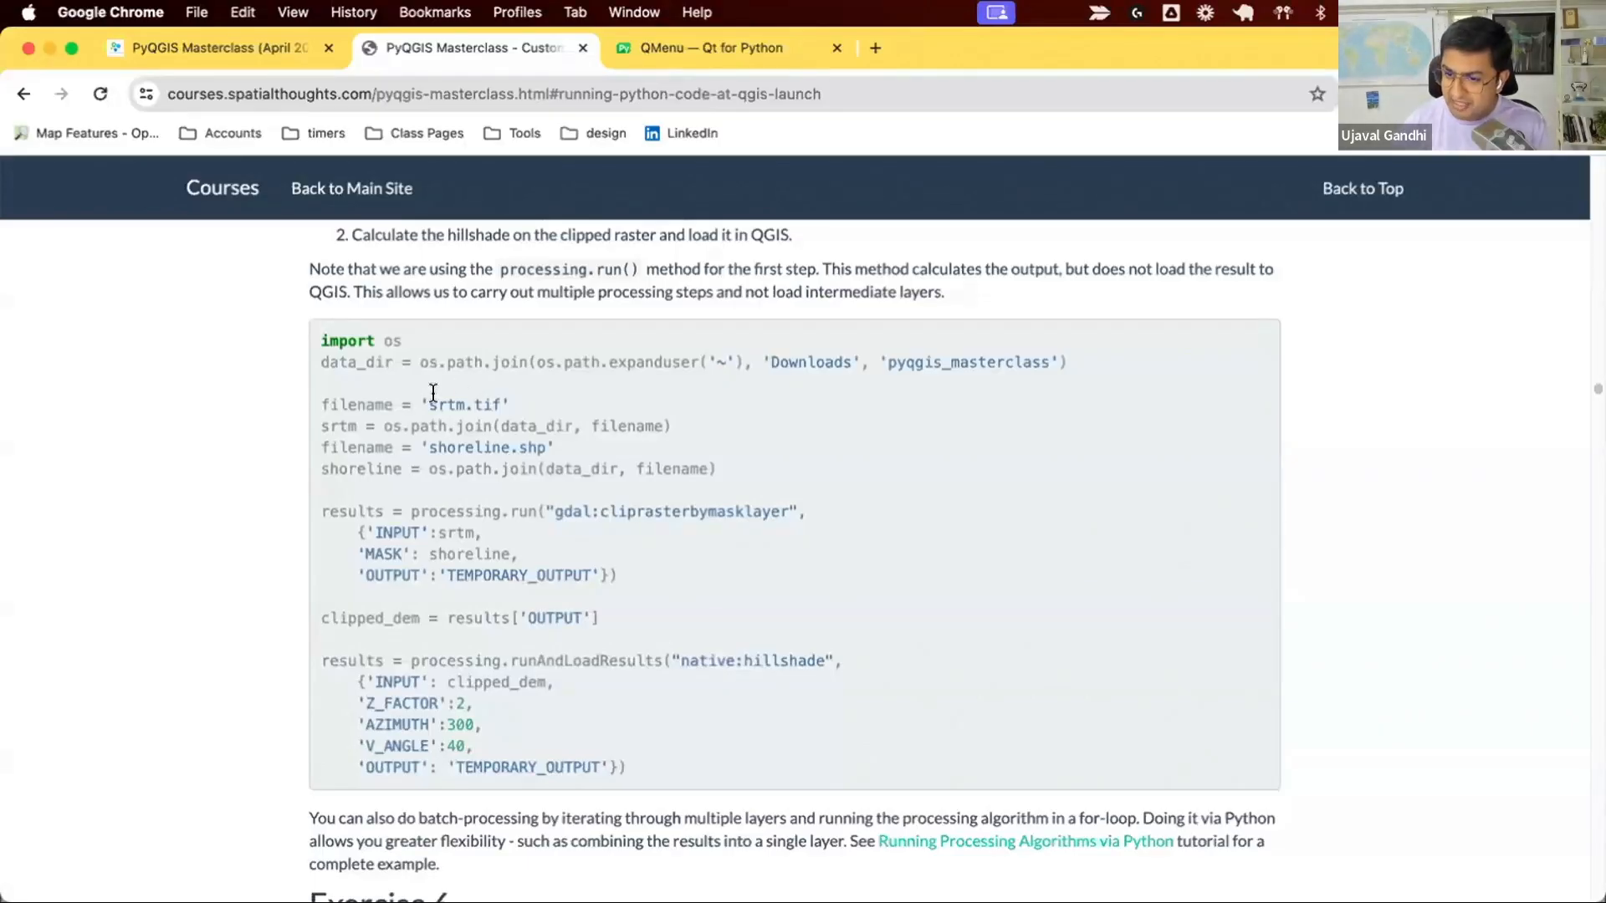
mouse_move(430, 400)
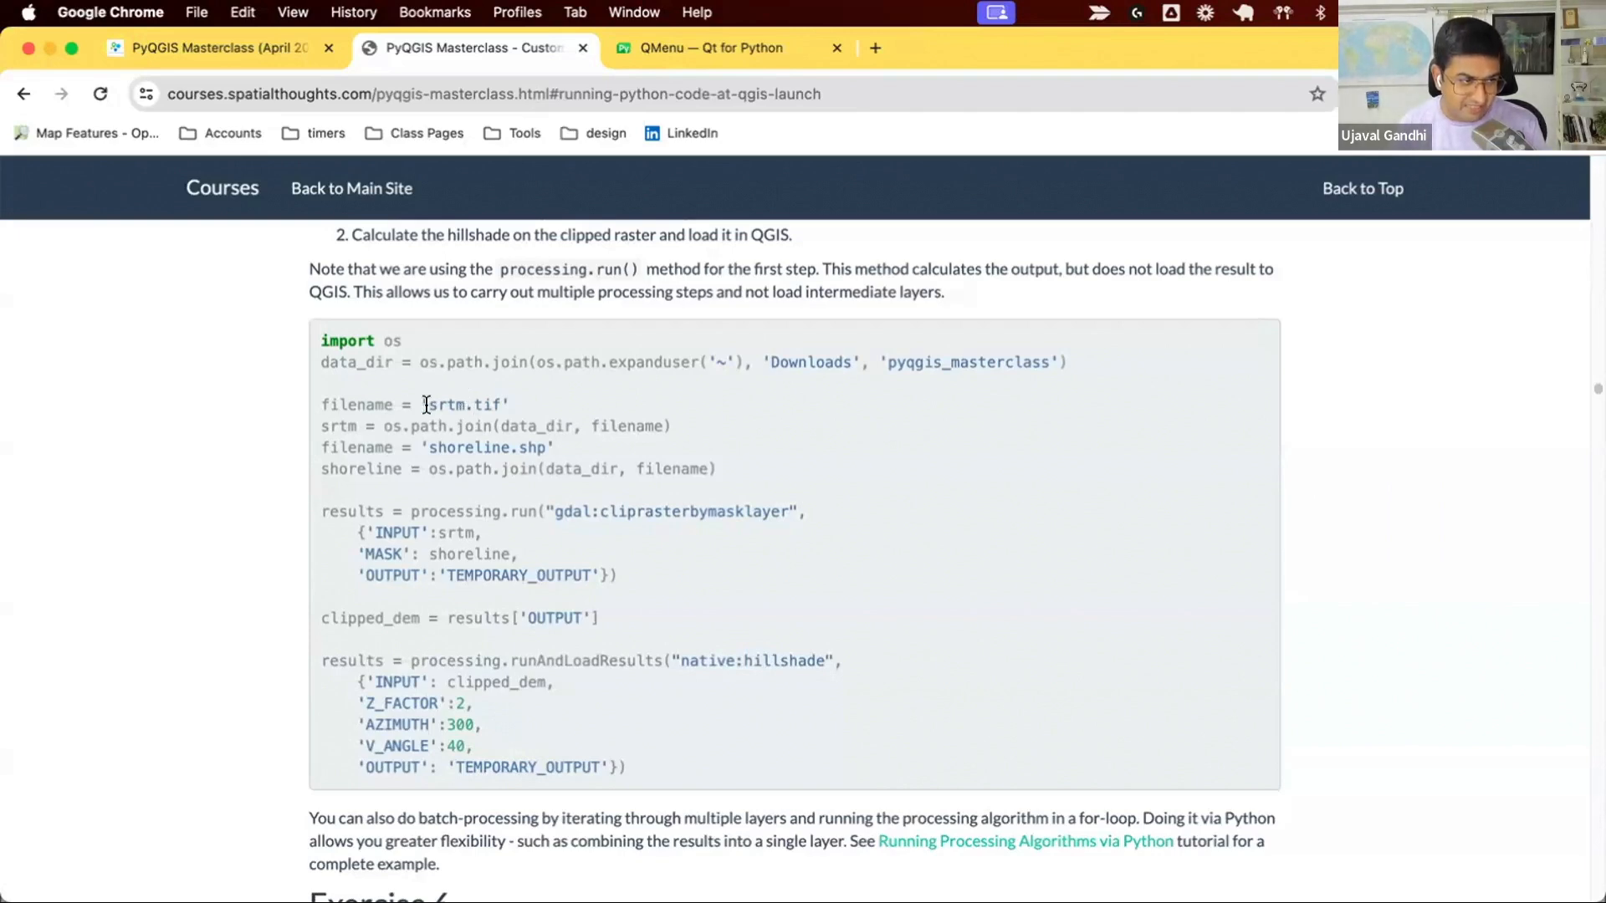
double_click(463, 403)
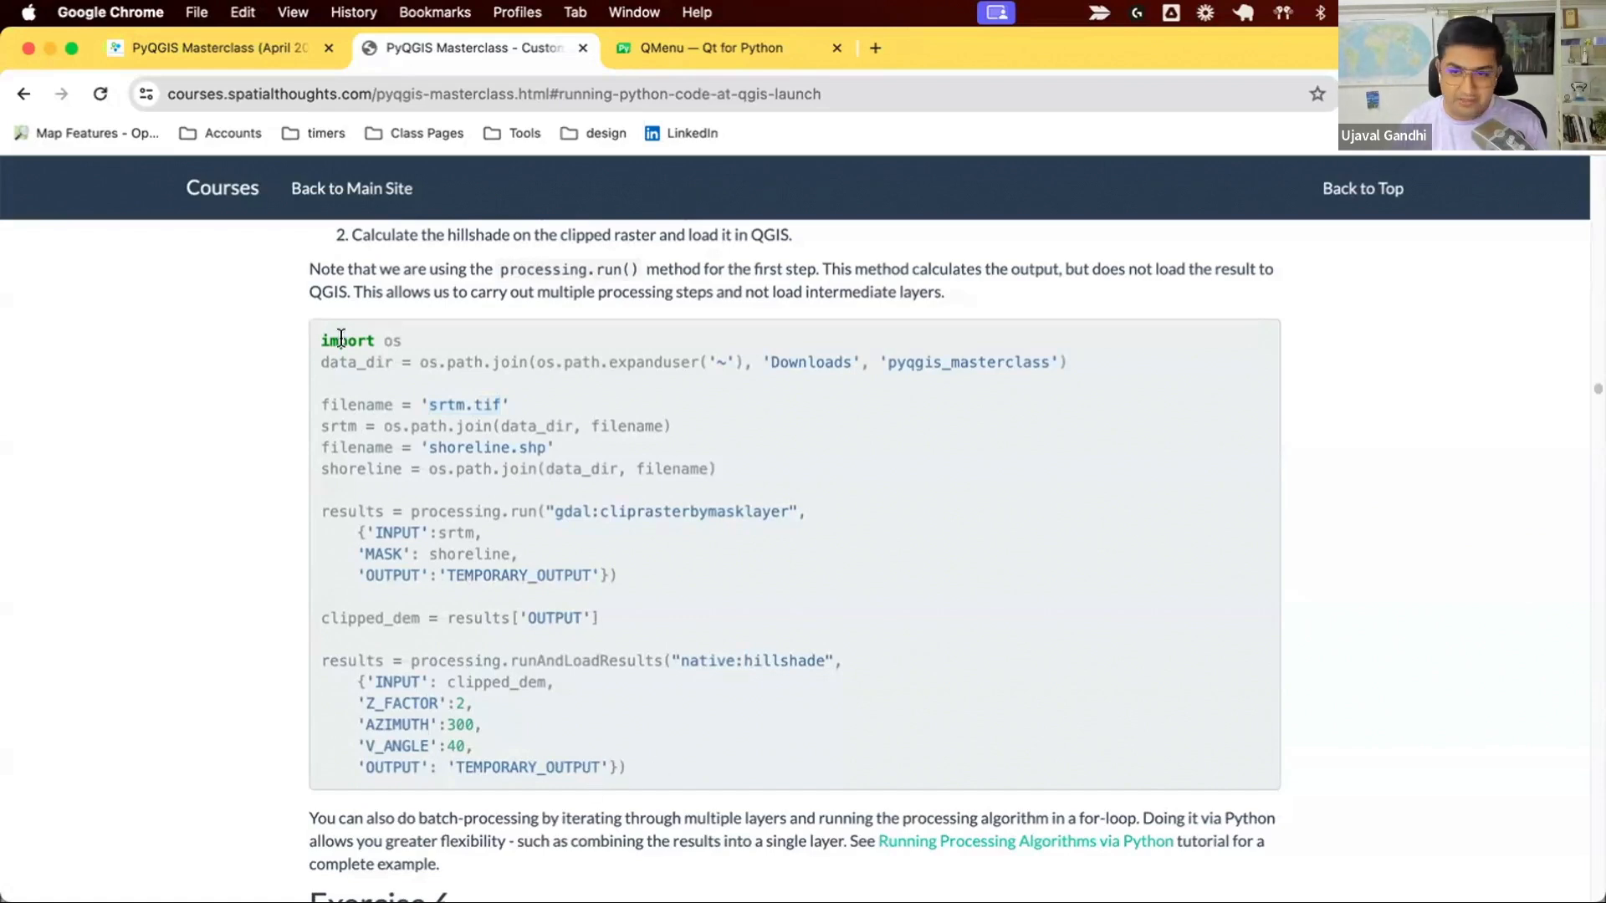
mouse_move(353, 353)
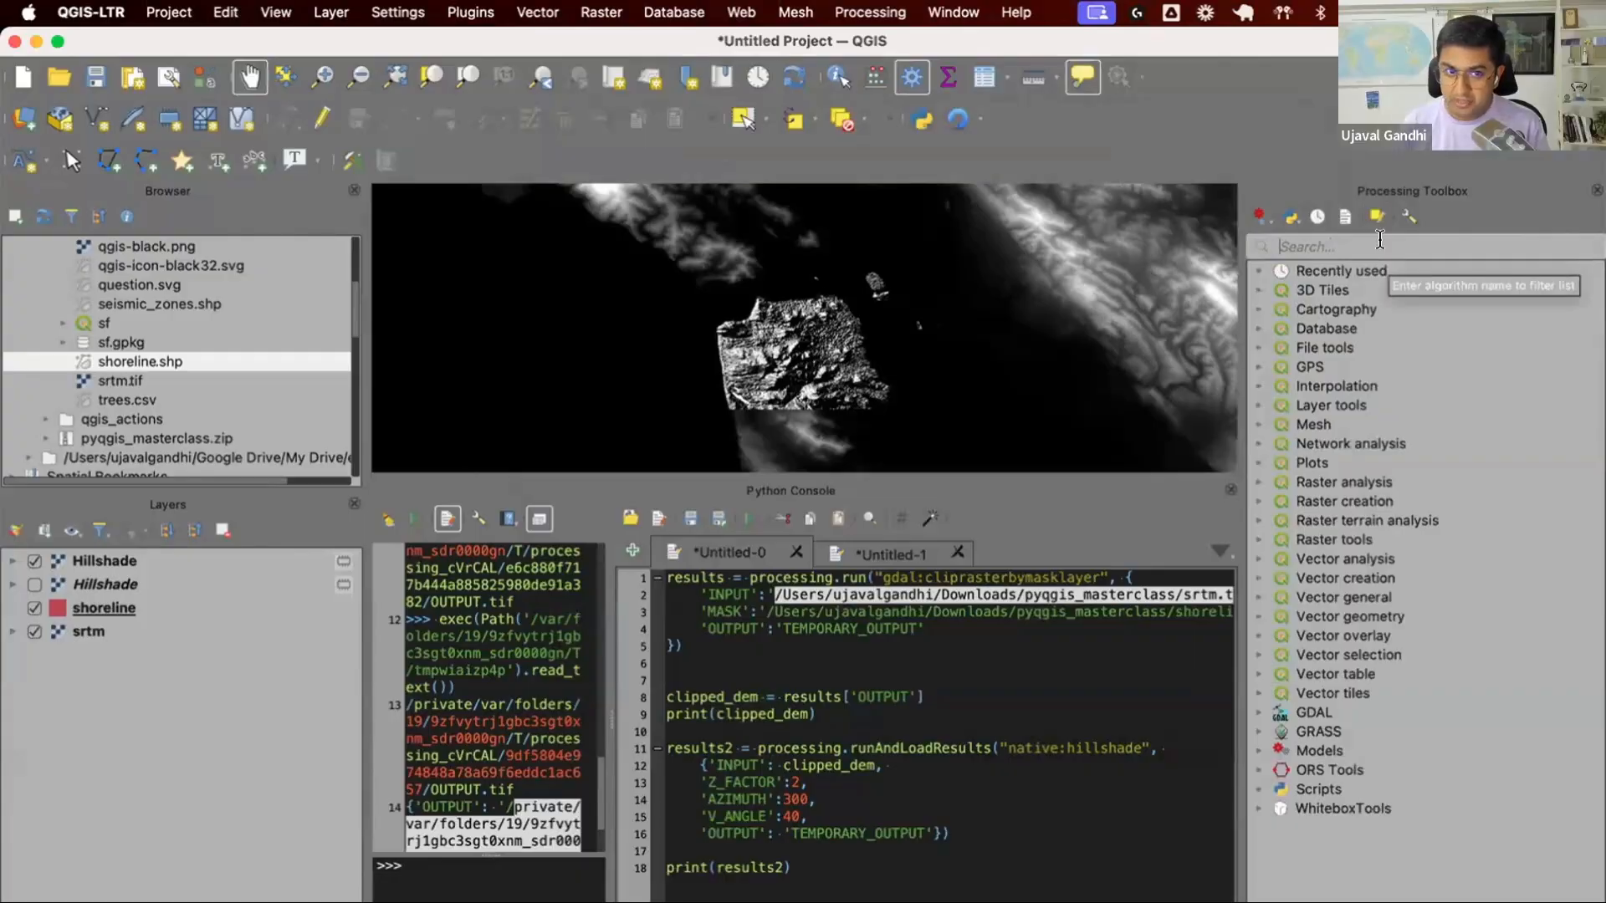
- Filter the toolbox for 'raster cal' and inspect the native and GDAL Raster calculator dialogs without running them
type("raster cal")
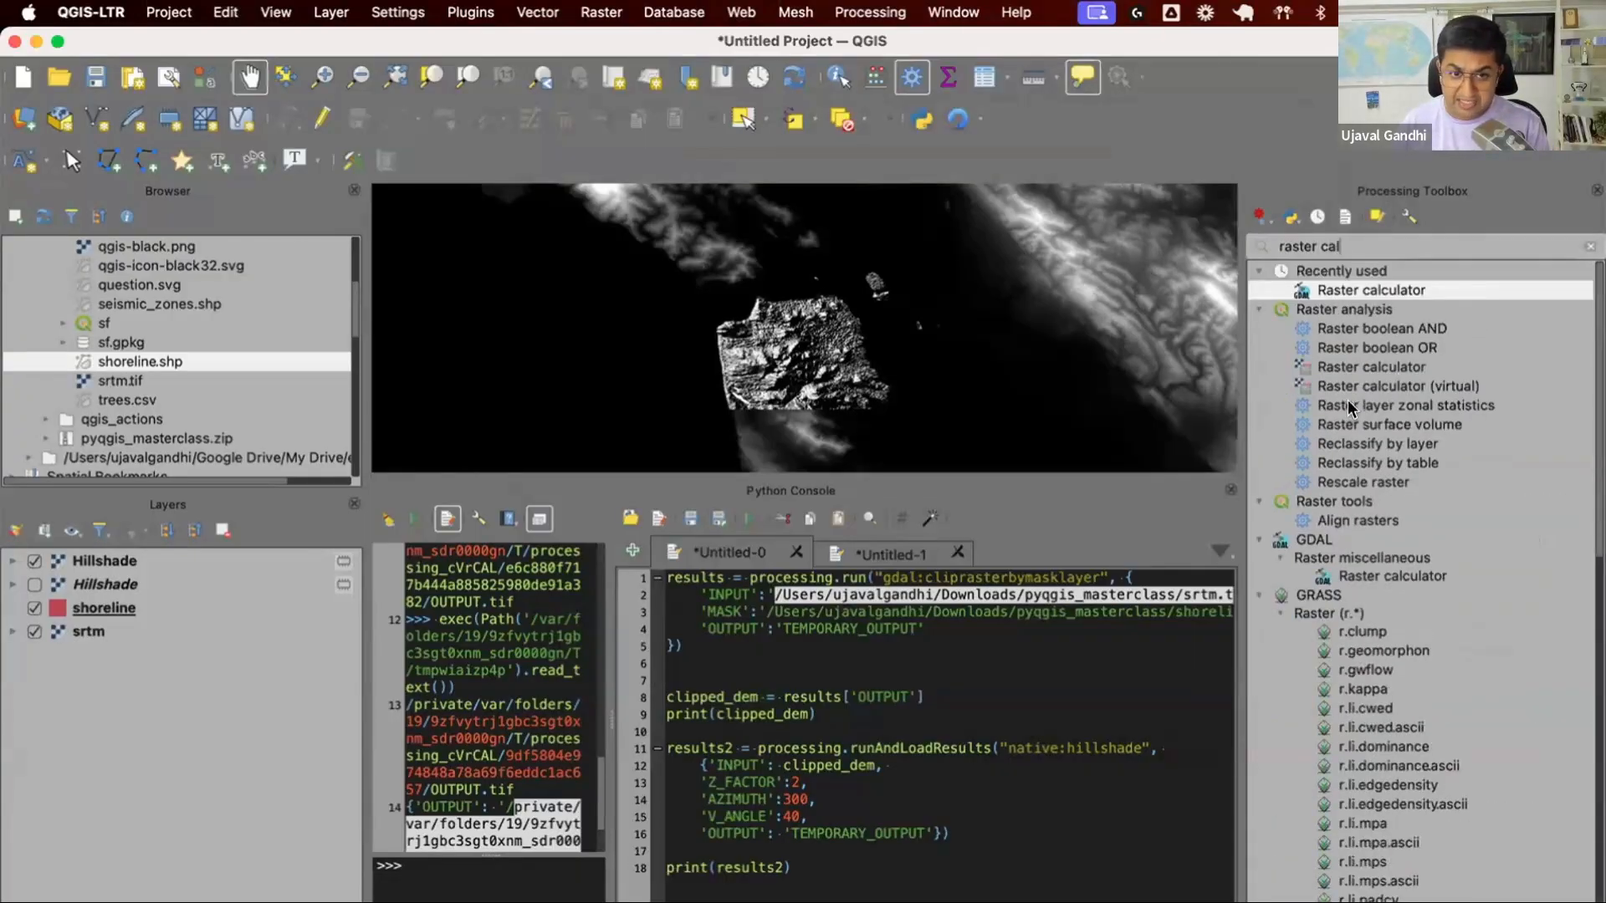
mouse_move(1370, 366)
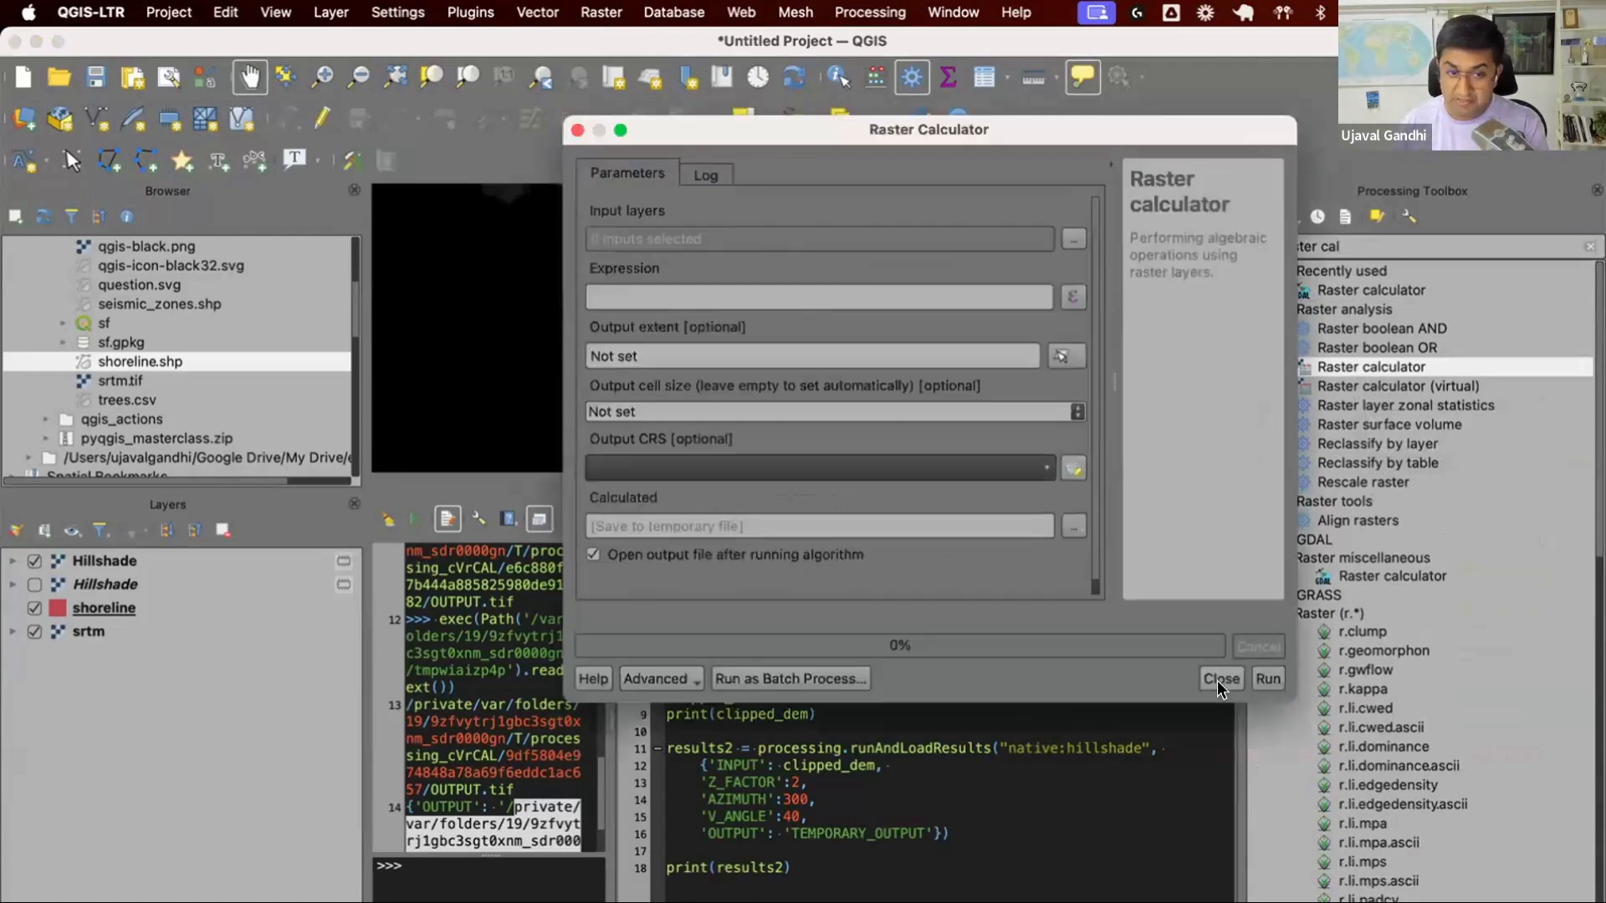
left_click(1219, 678)
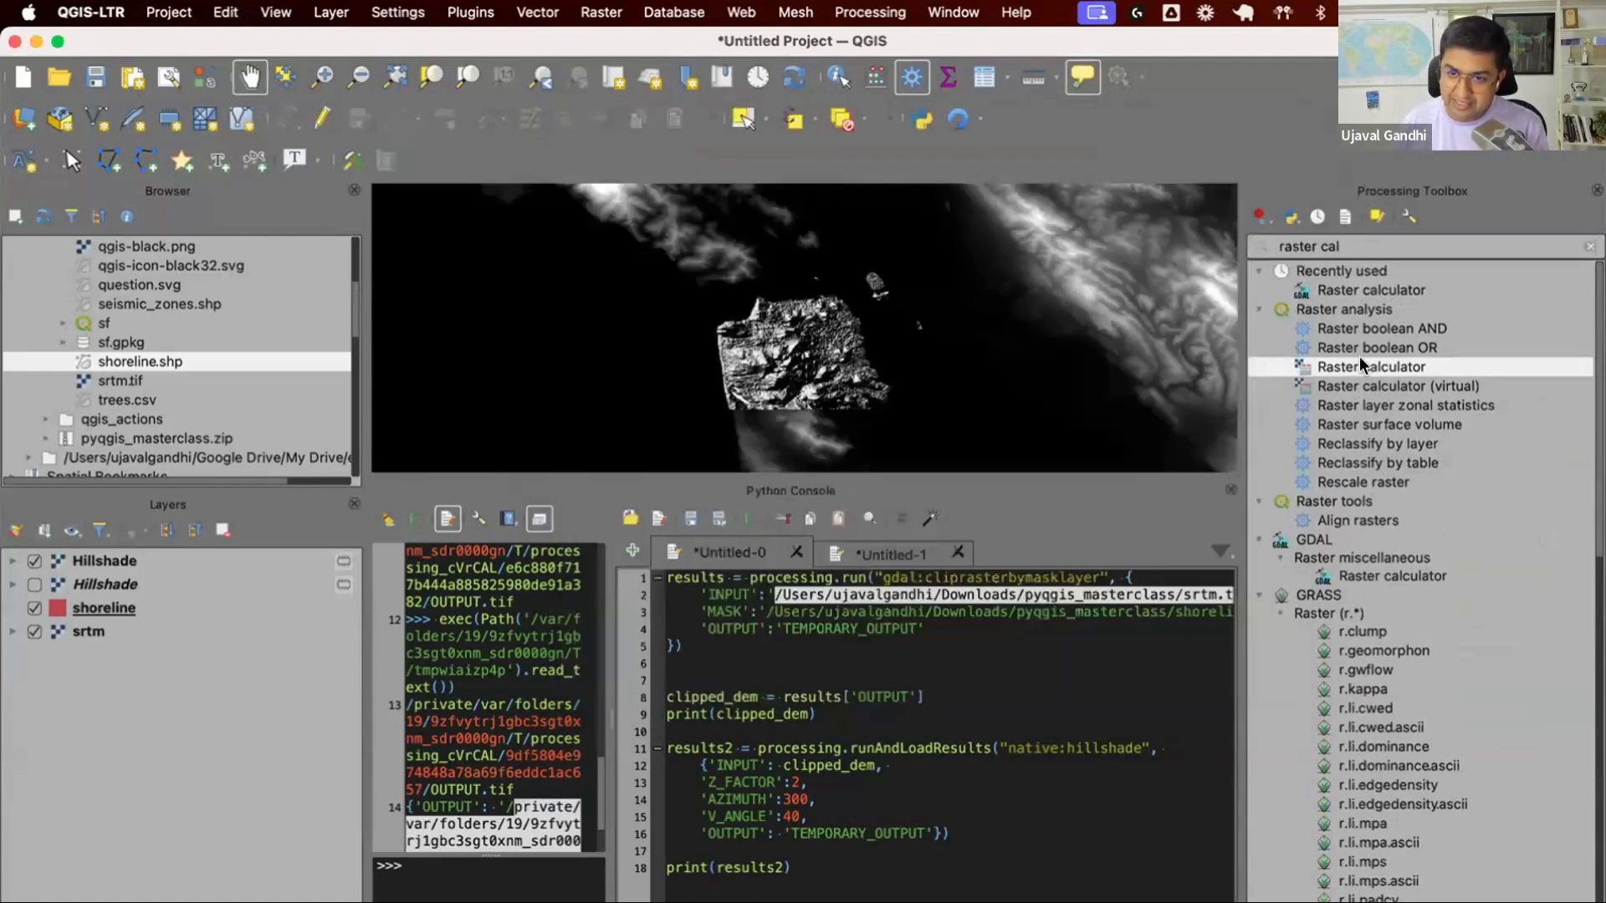
mouse_move(1371, 367)
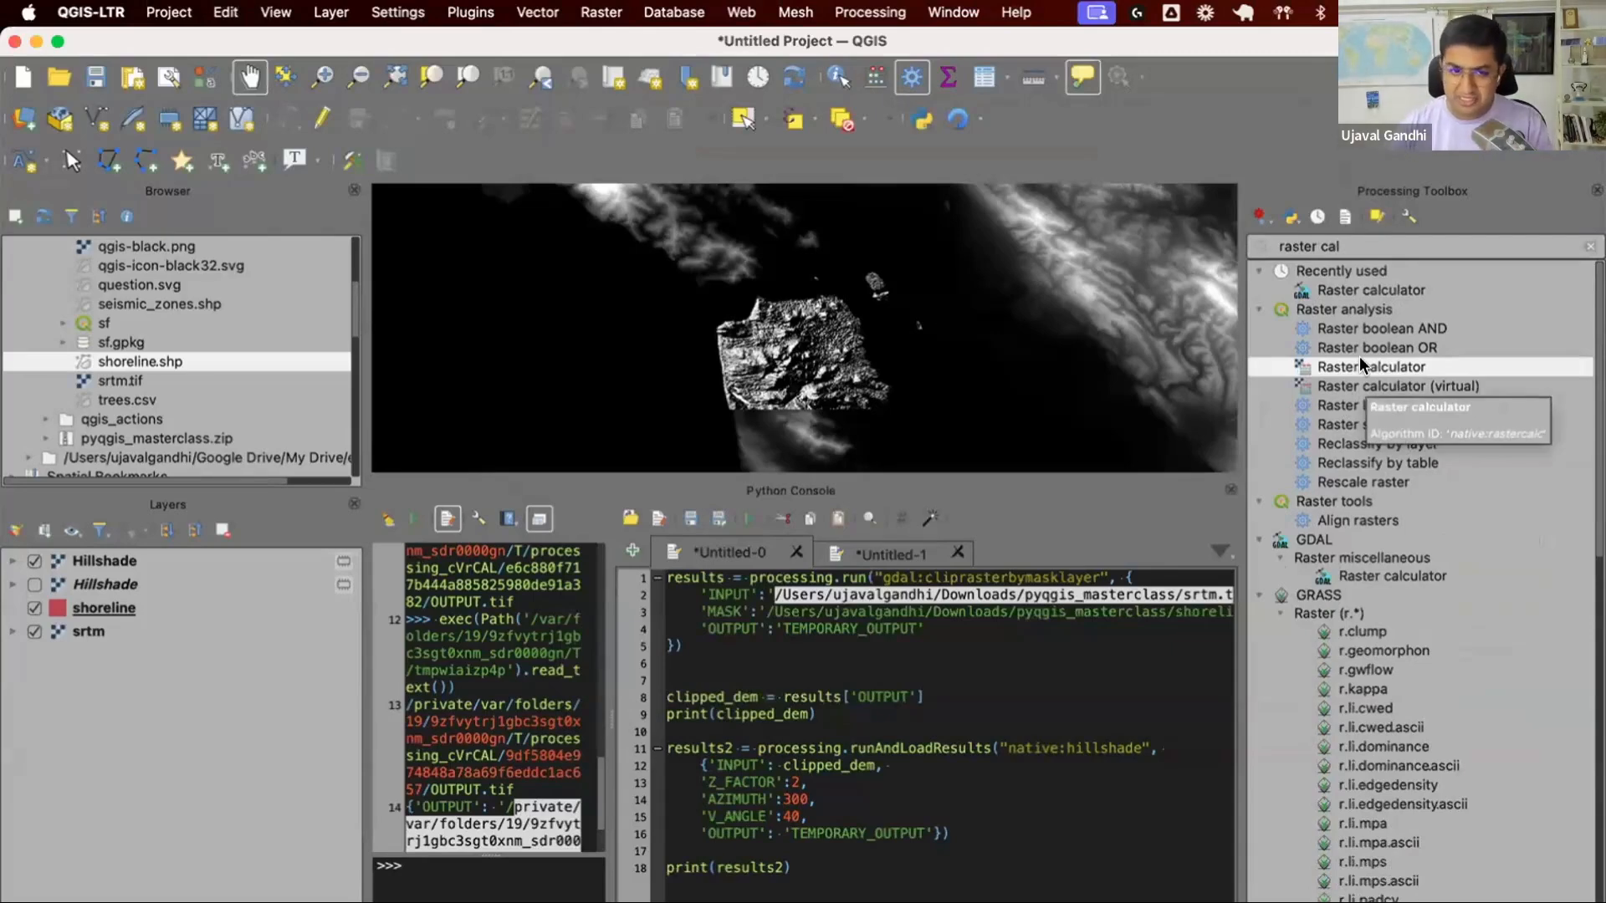
mouse_move(1381, 596)
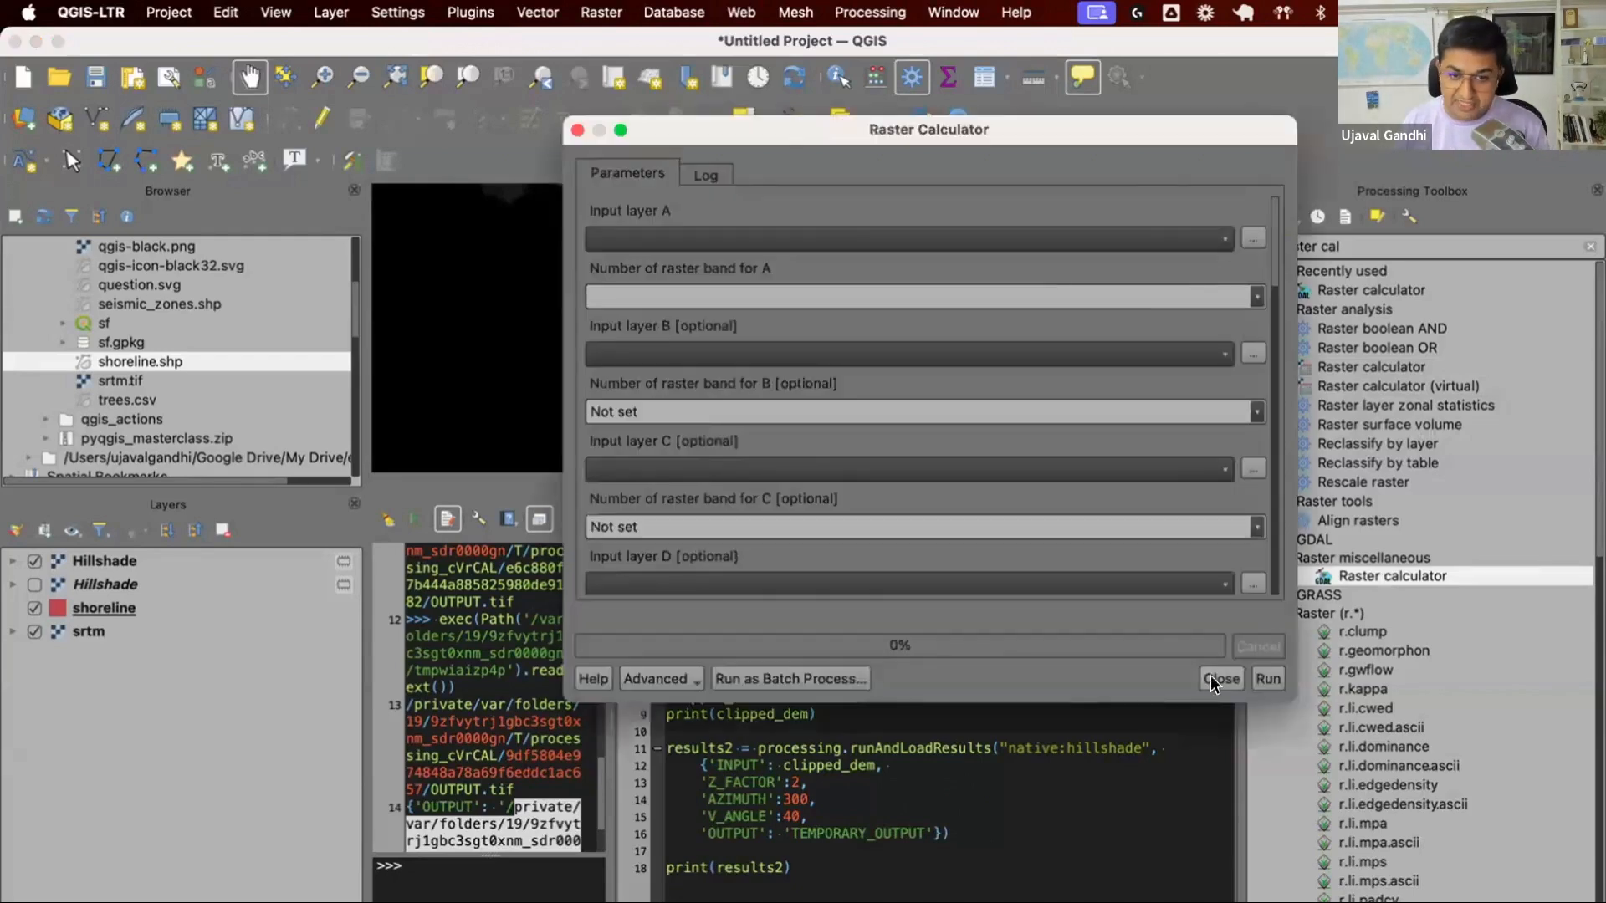
left_click(1220, 677)
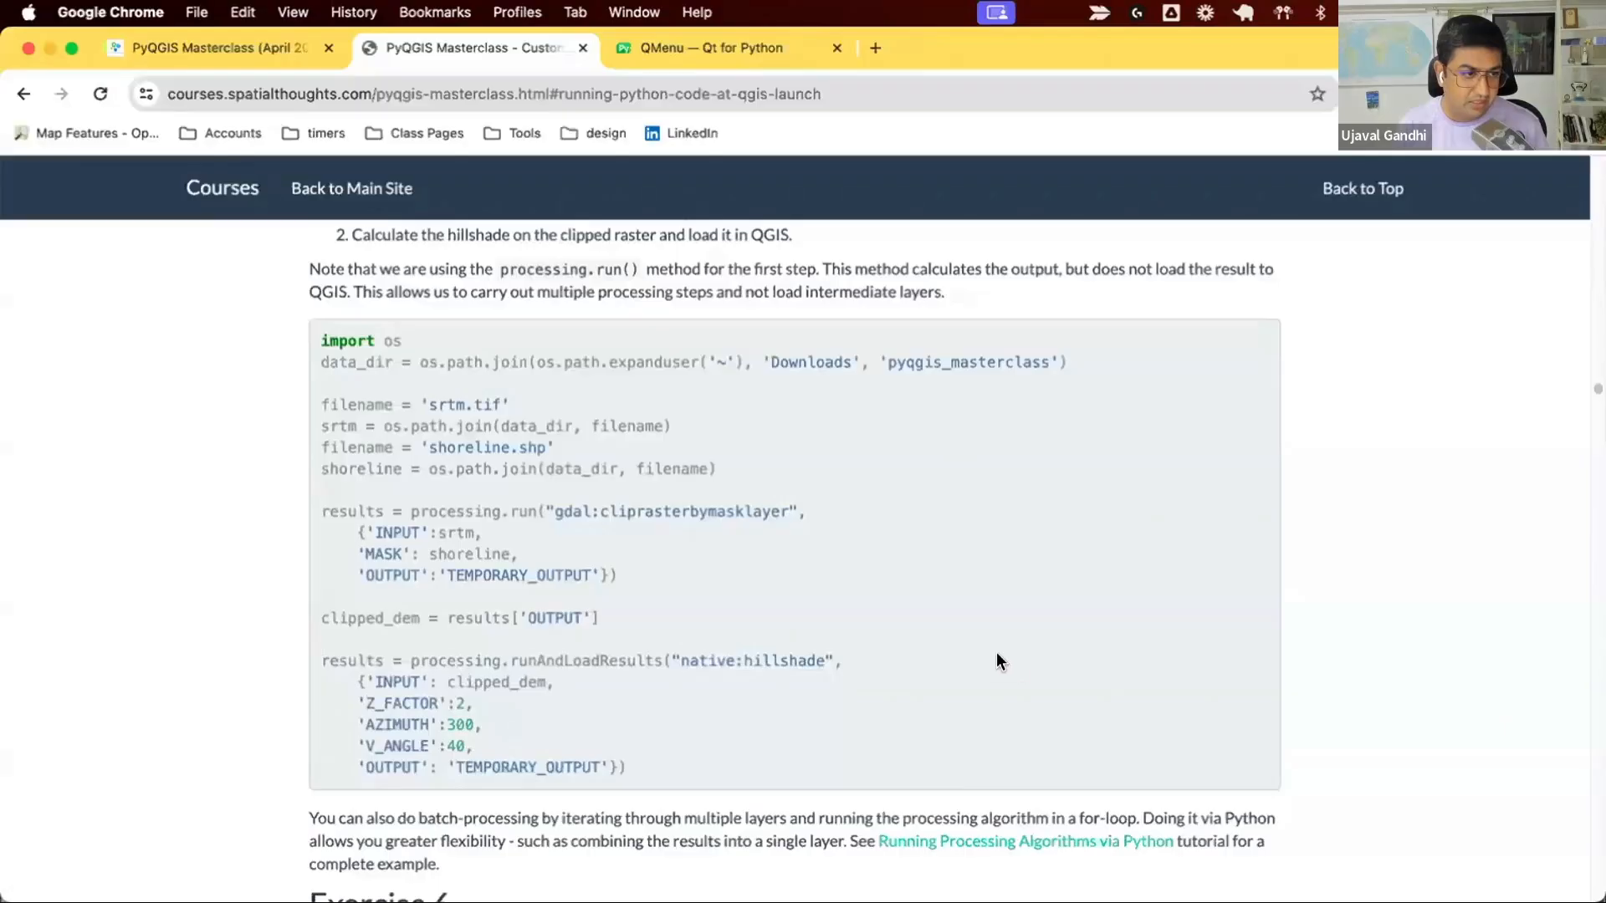
scroll("down", 3)
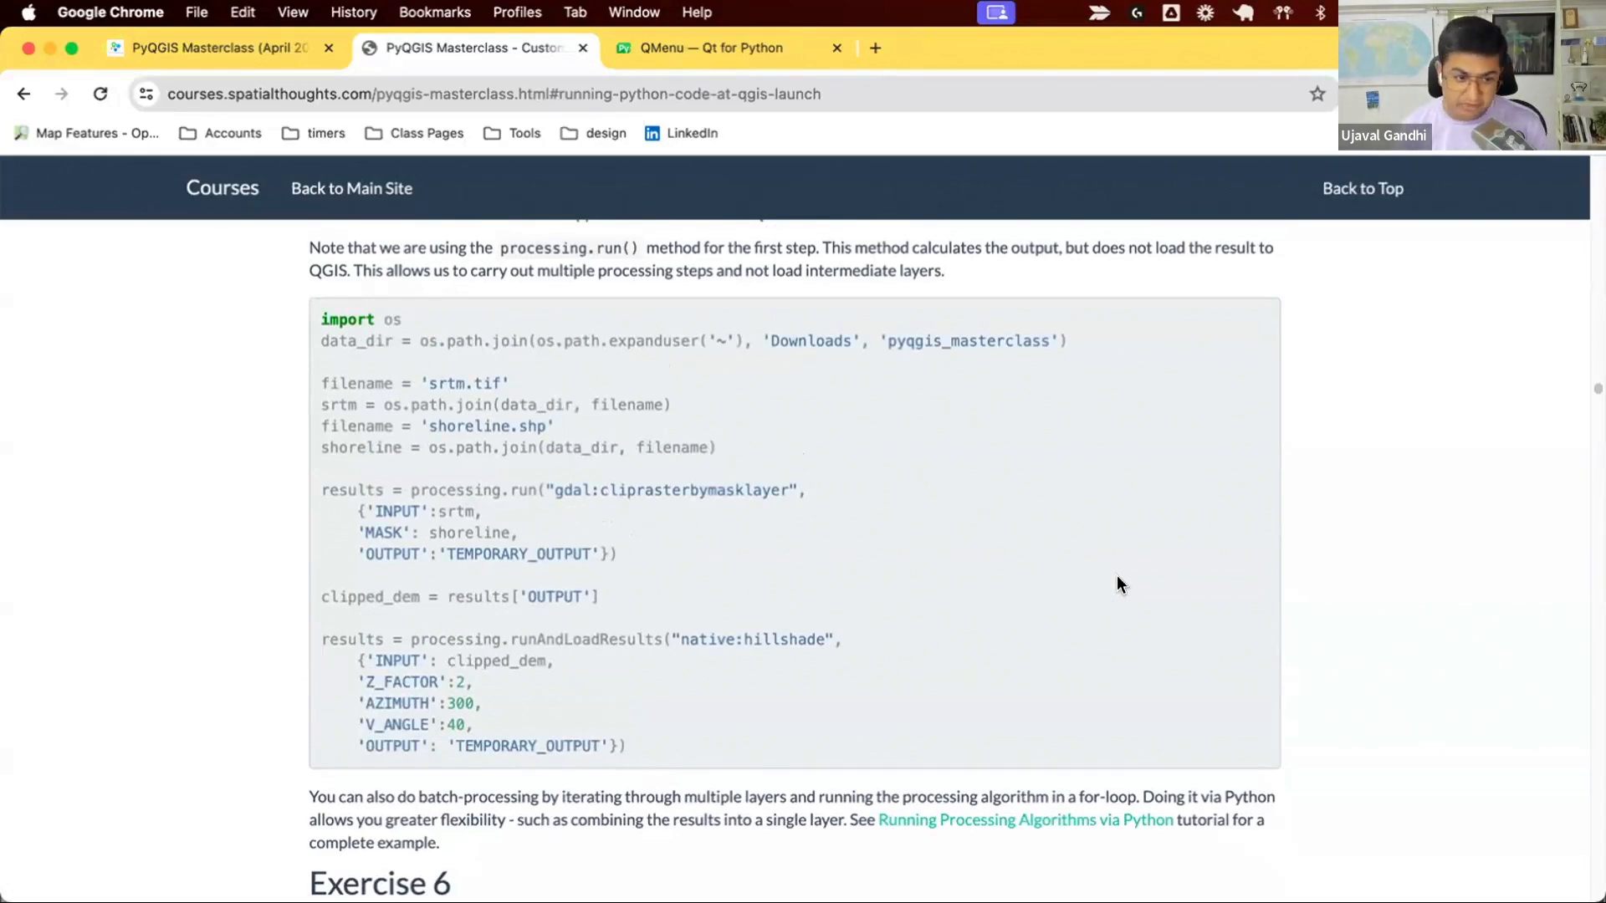
- Open the Running Processing Algorithms via Python tutorial in a new tab and scroll the course page to Exercise 6
right_click(947, 819)
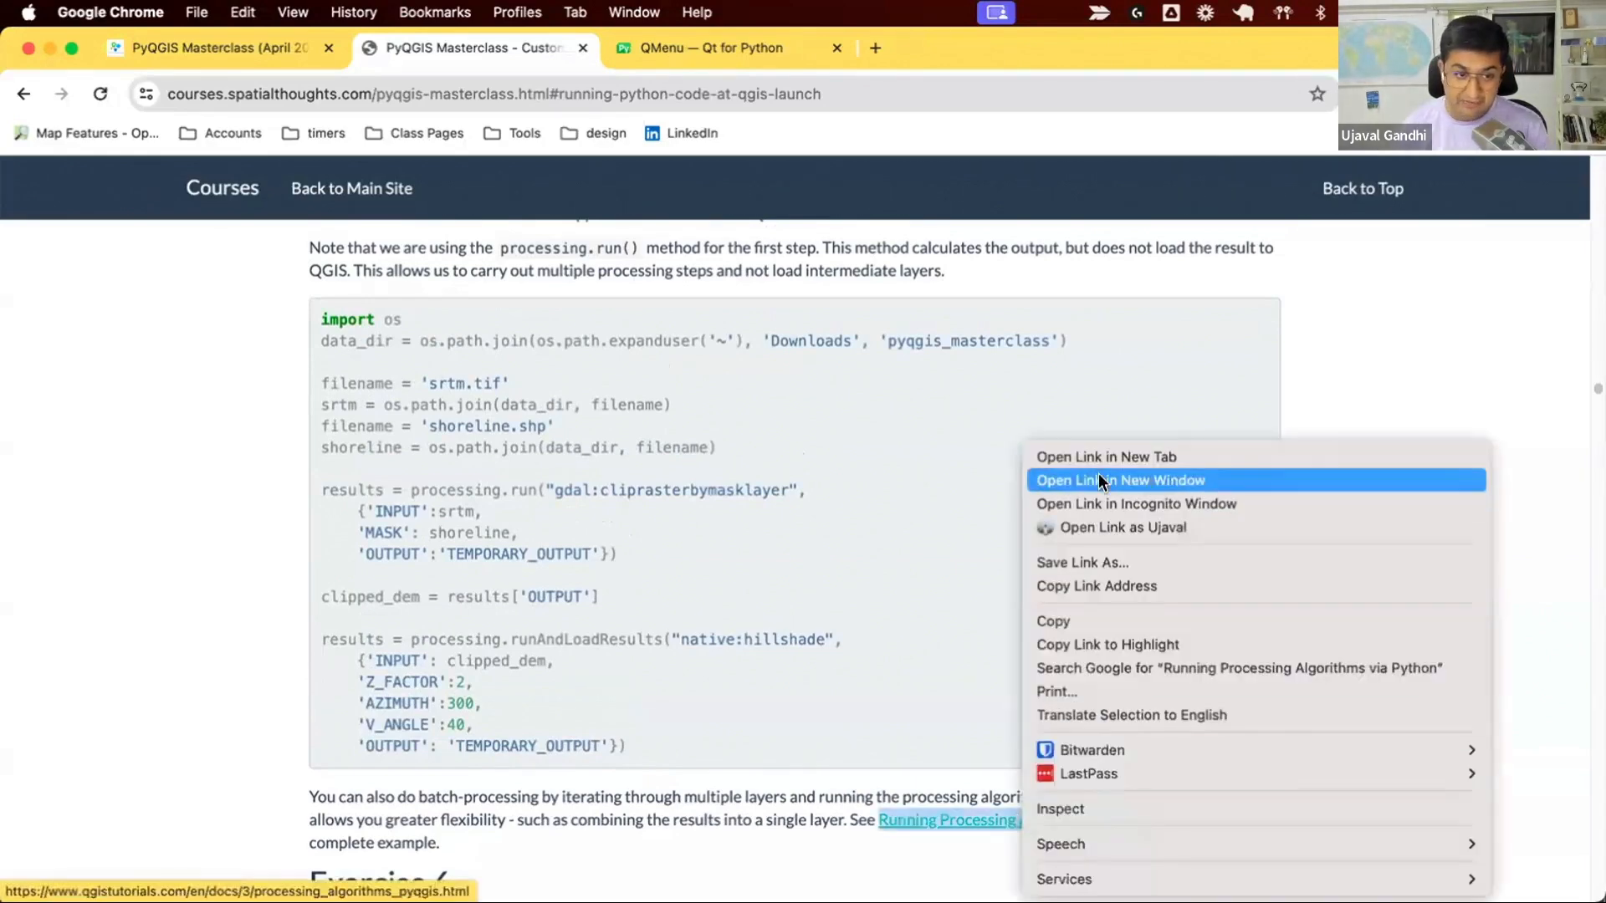
left_click(1105, 457)
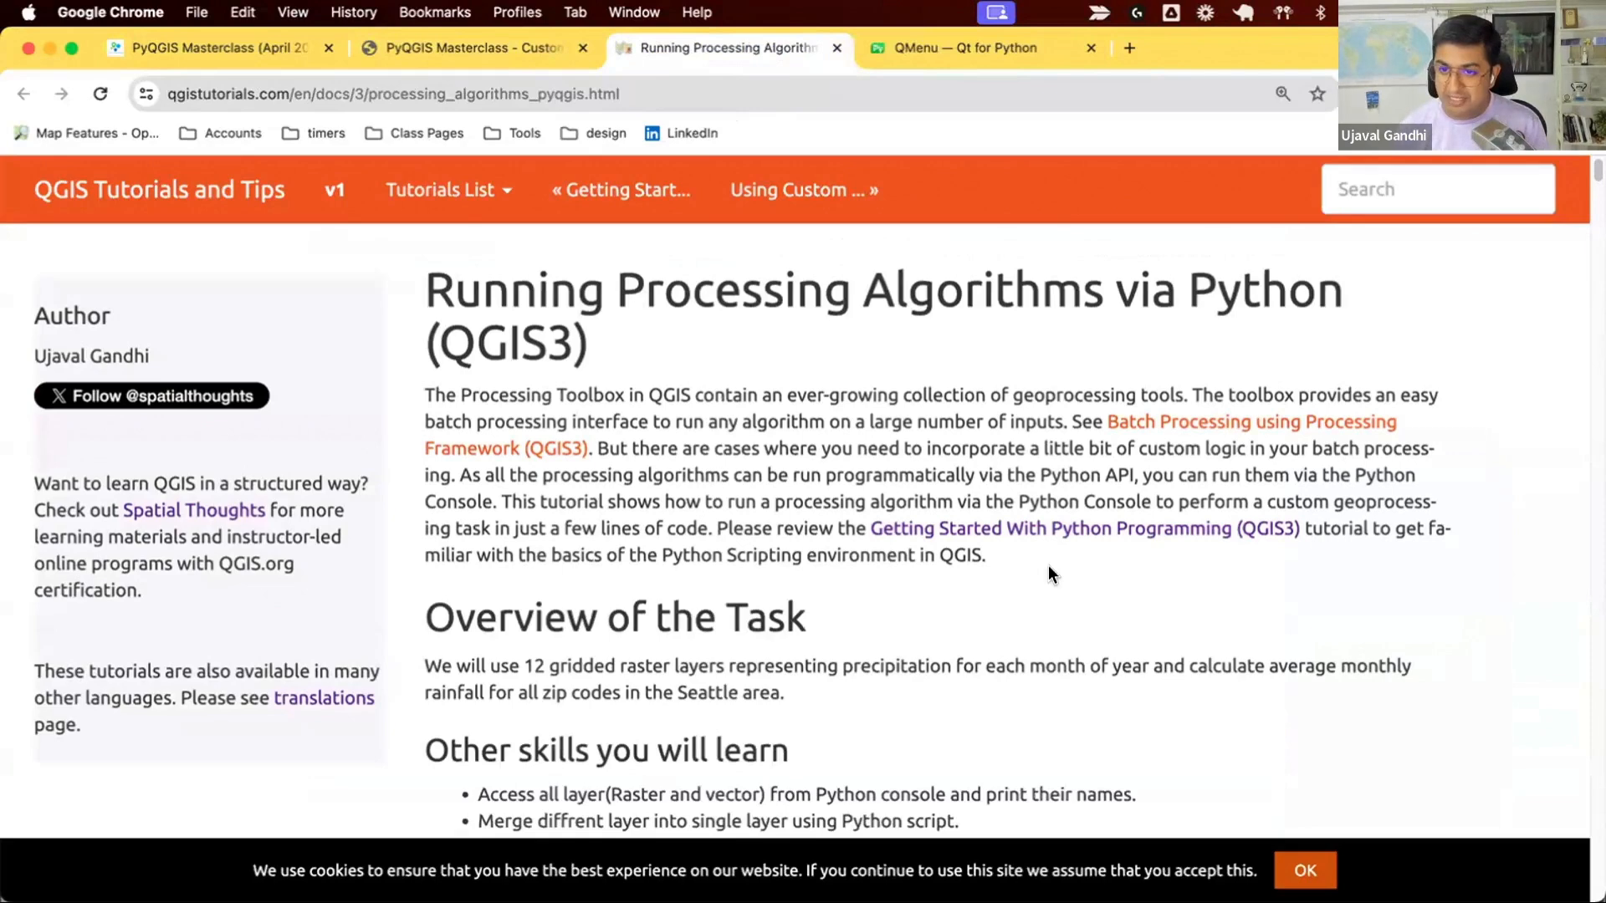
left_click(467, 47)
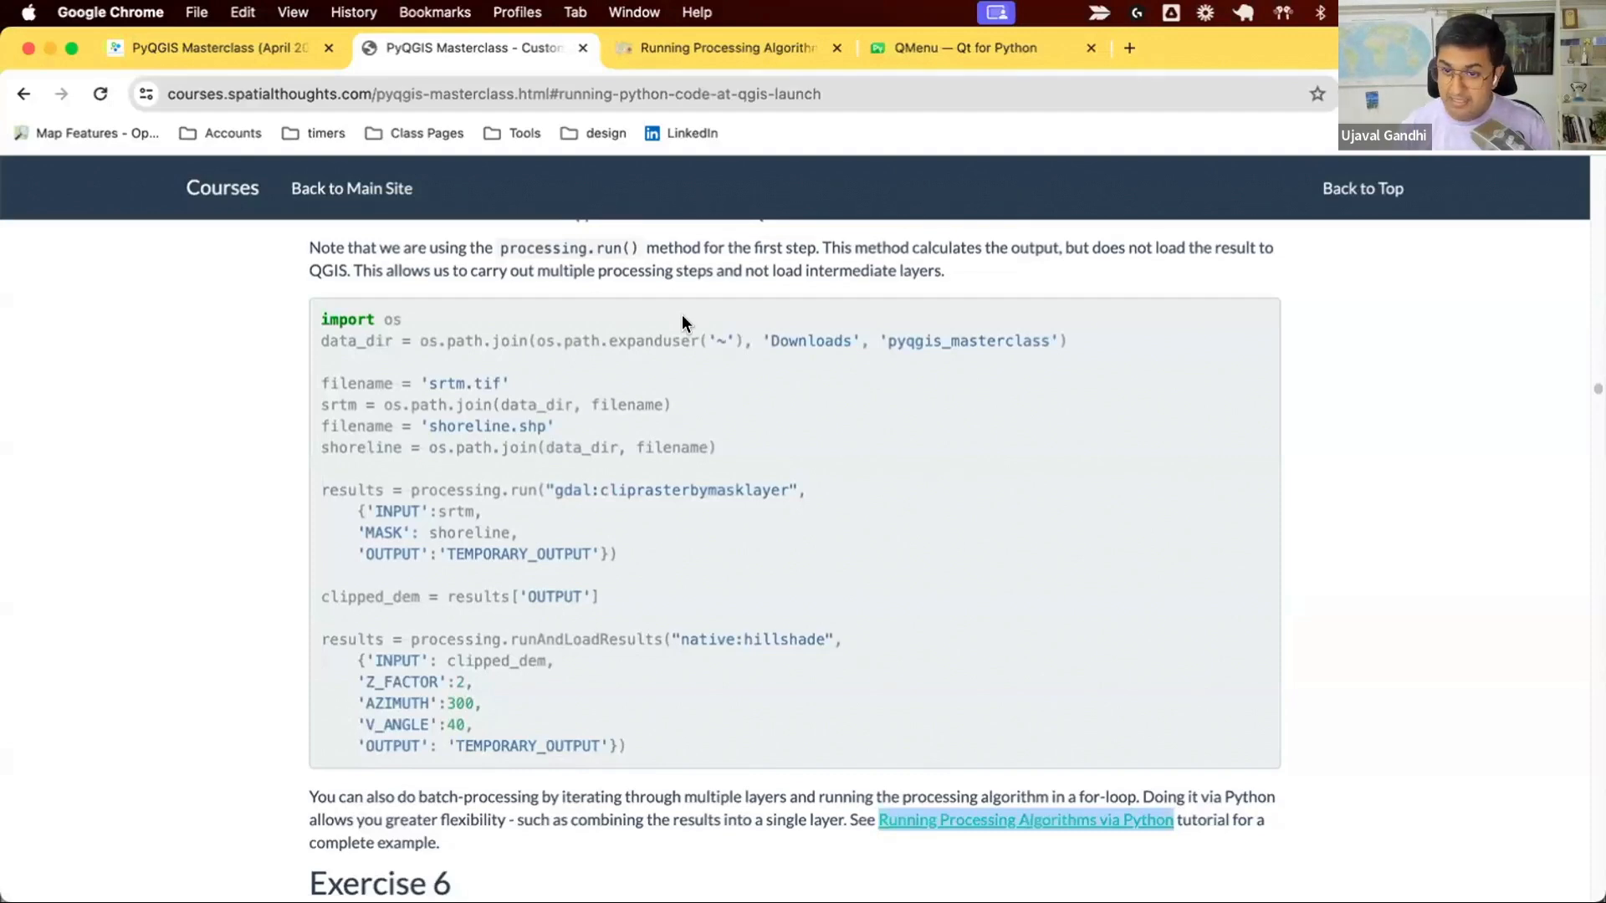
mouse_move(796, 340)
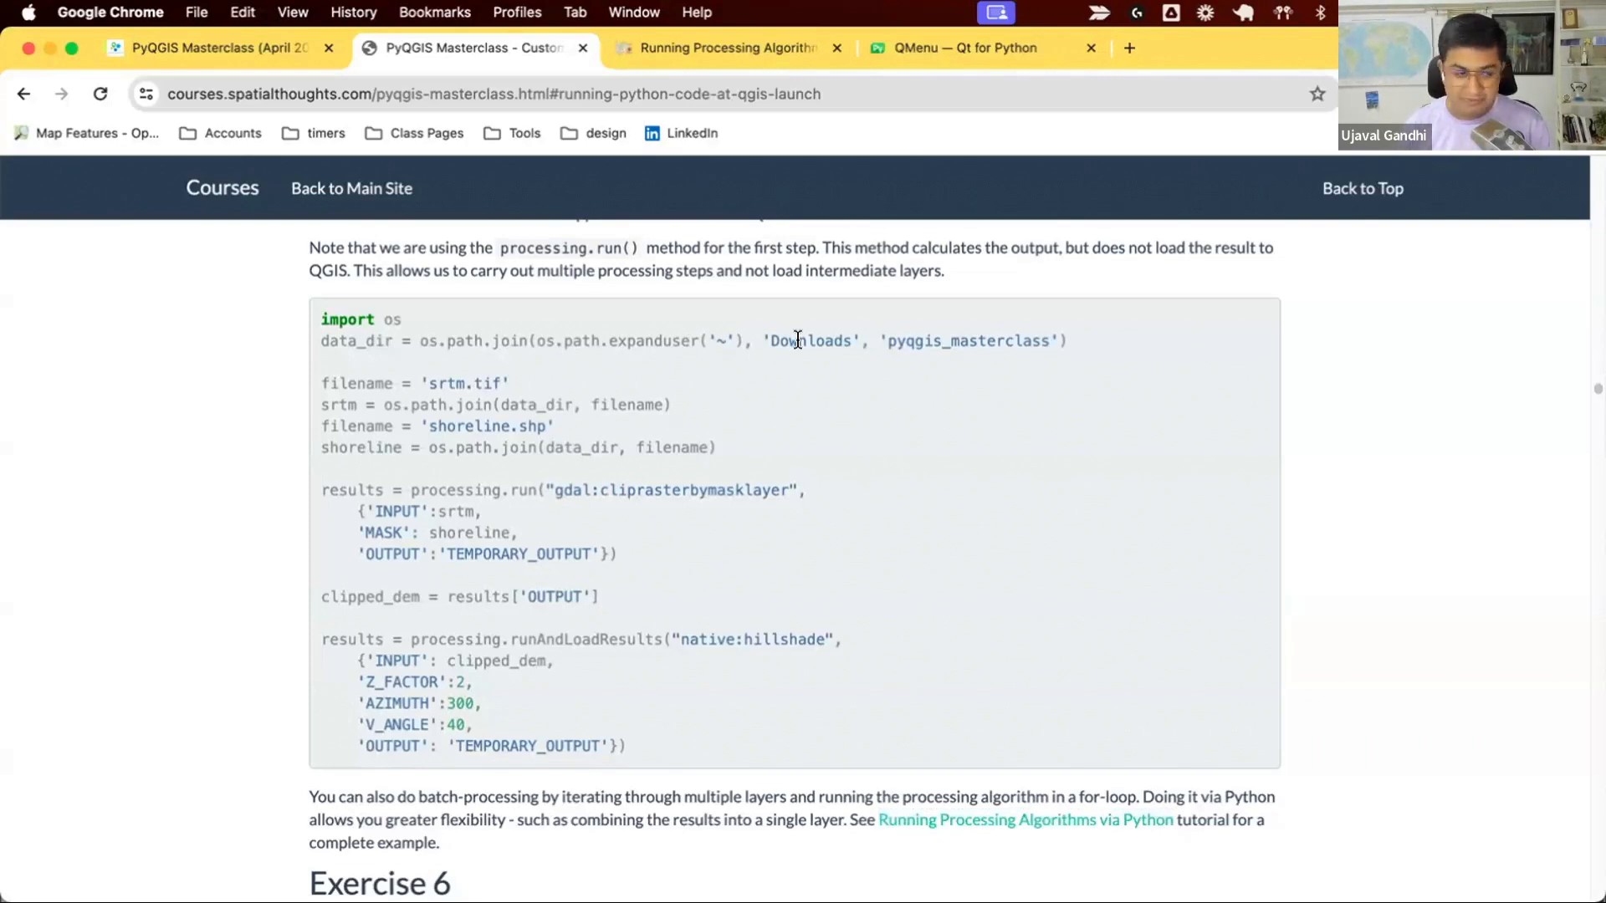
scroll("down", 3)
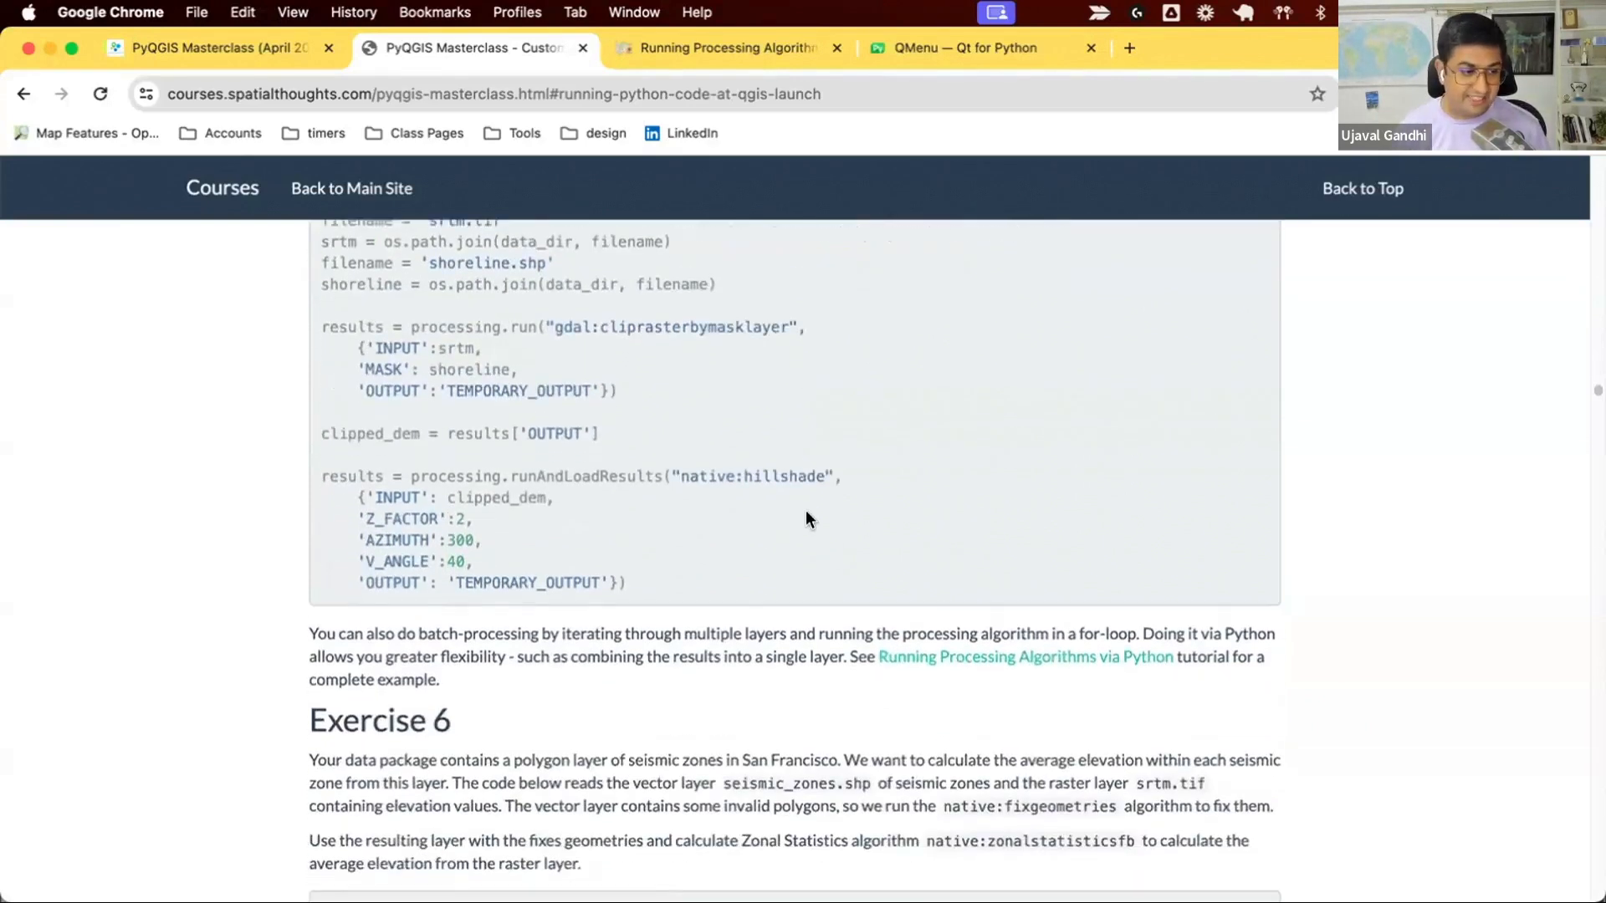